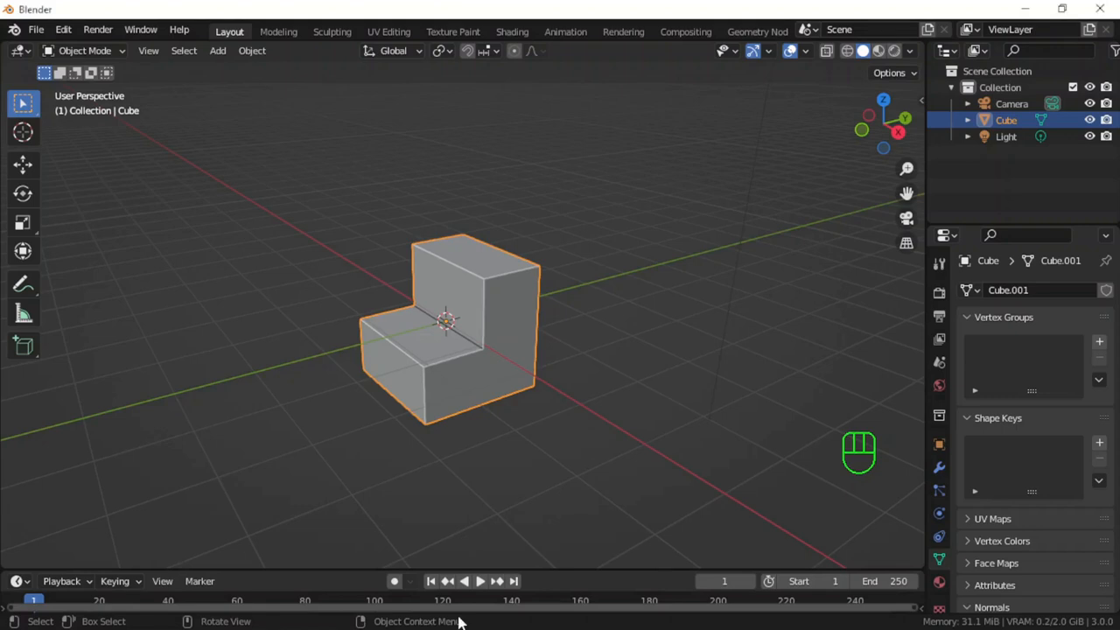
{"action": "mouse_move", "coordinate": [608, 458]}
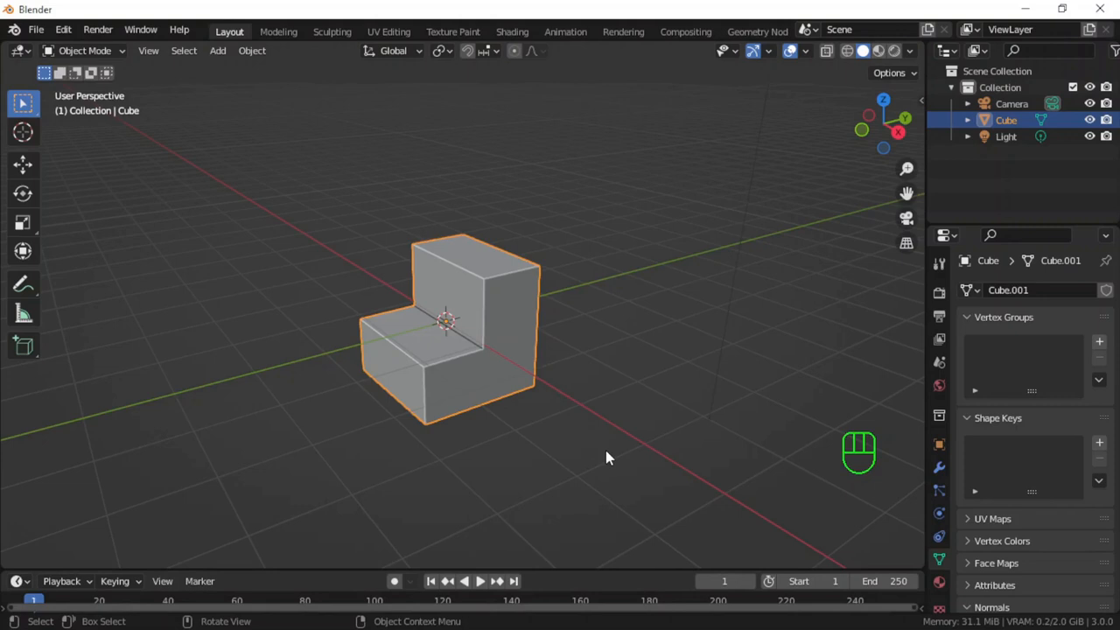
{"action": "mouse_move", "coordinate": [601, 310]}
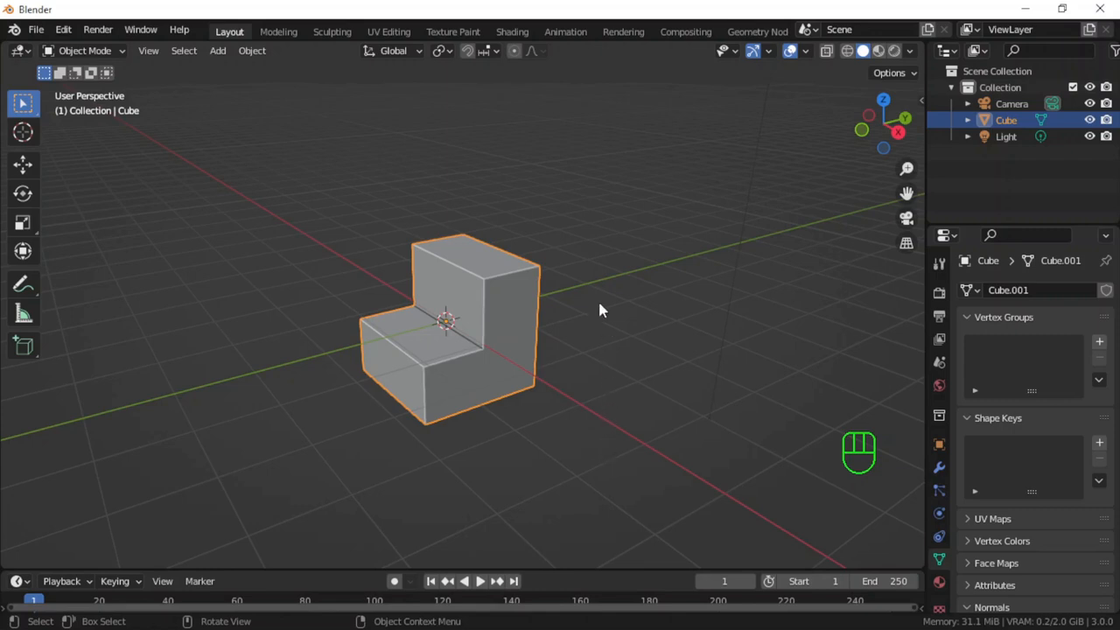
{"action": "mouse_move", "coordinate": [576, 341]}
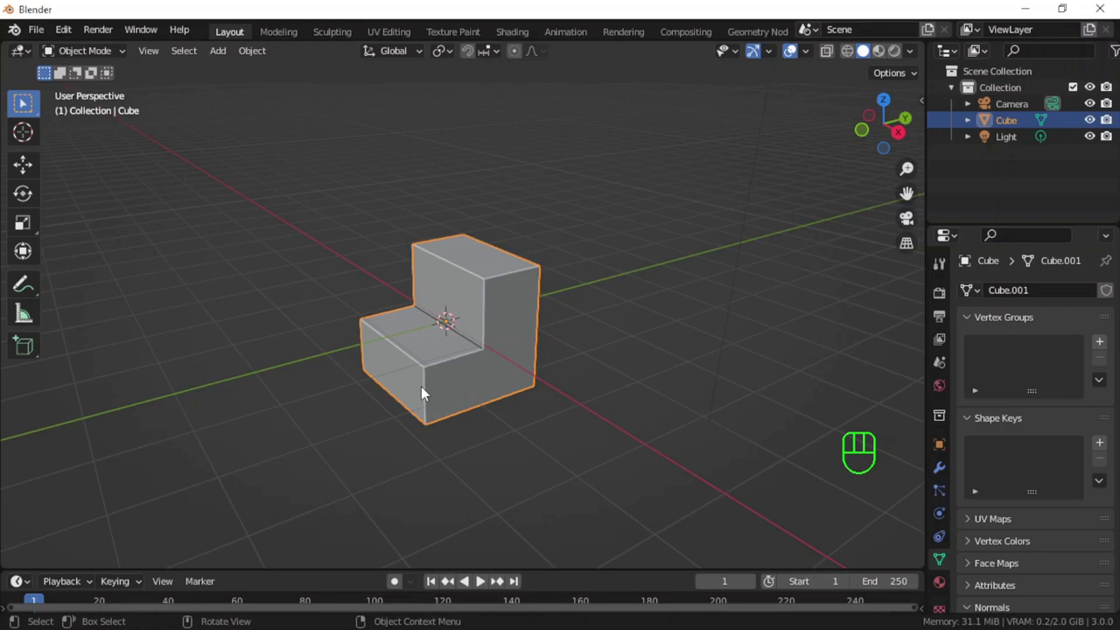
{"action": "mouse_move", "coordinate": [452, 365]}
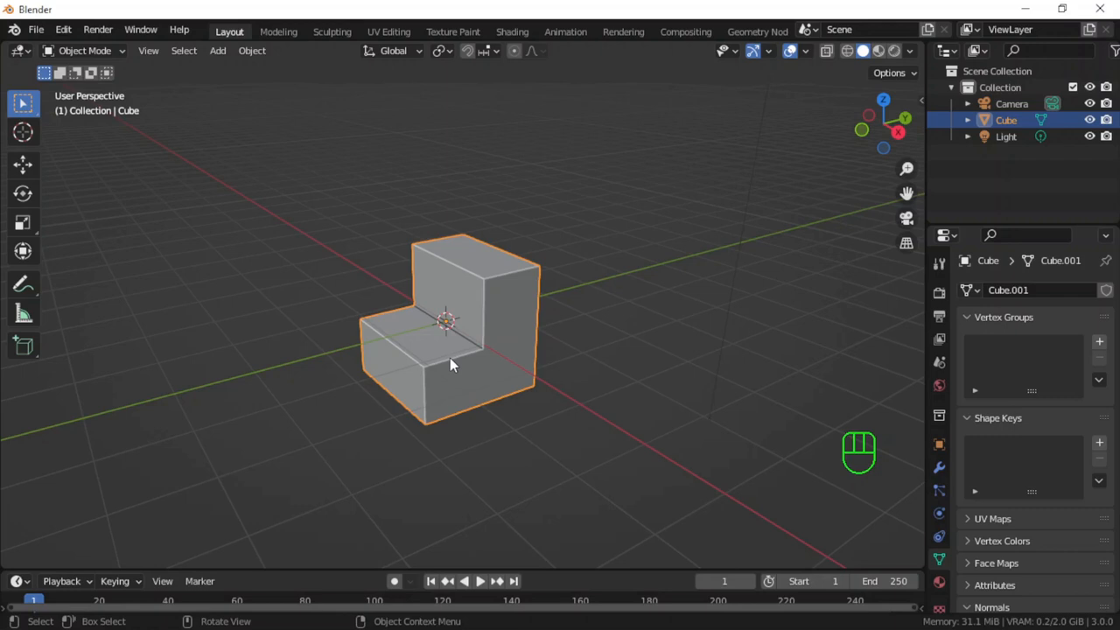
{"action": "mouse_move", "coordinate": [823, 432]}
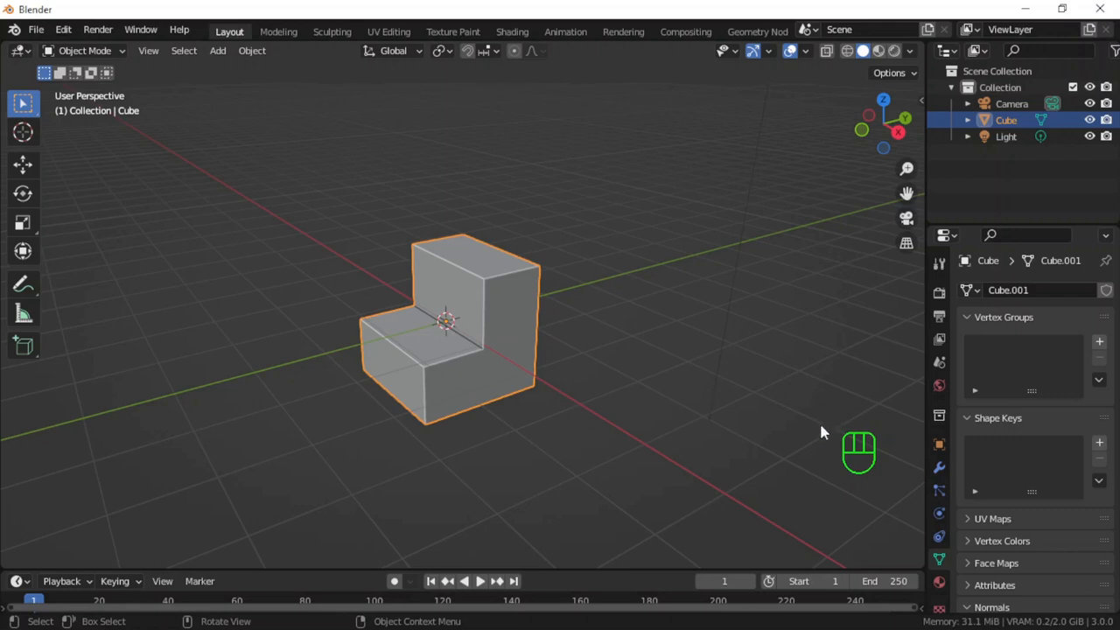
{"action": "mouse_move", "coordinate": [455, 324]}
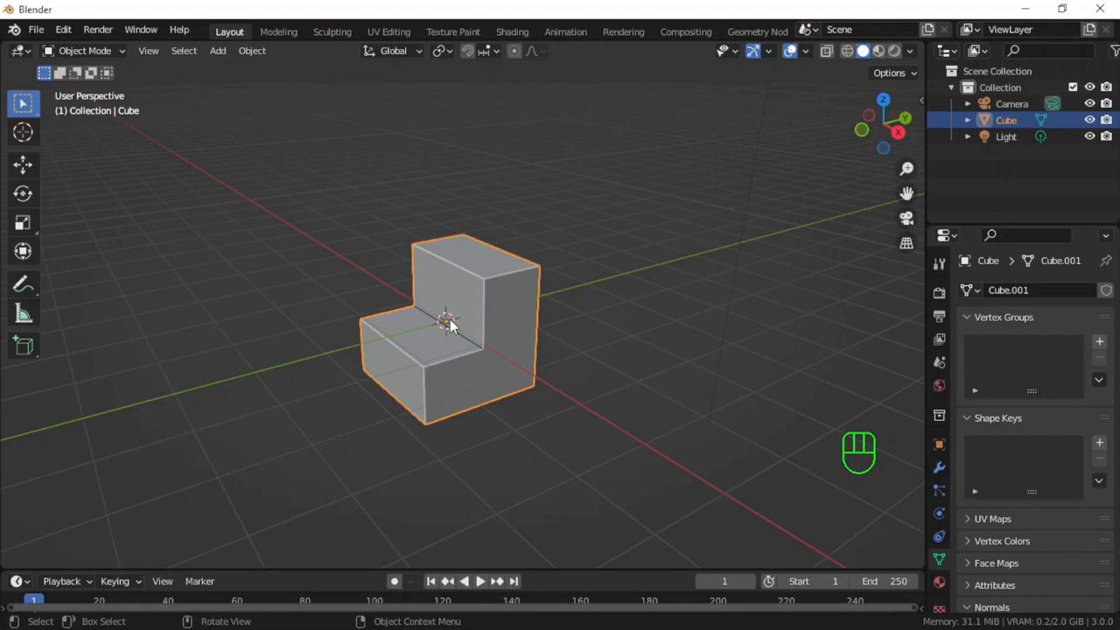
Delete the L-shaped object and add a new default cube at the scene centre.
{"action": "key", "text": "x"}
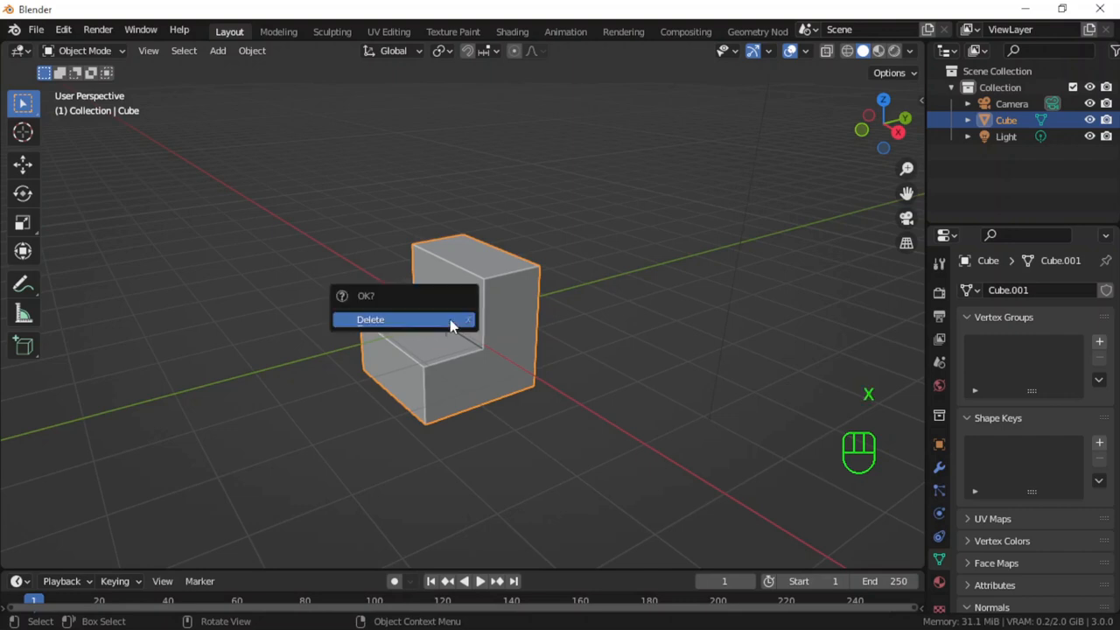
{"action": "left_click", "coordinate": [397, 319]}
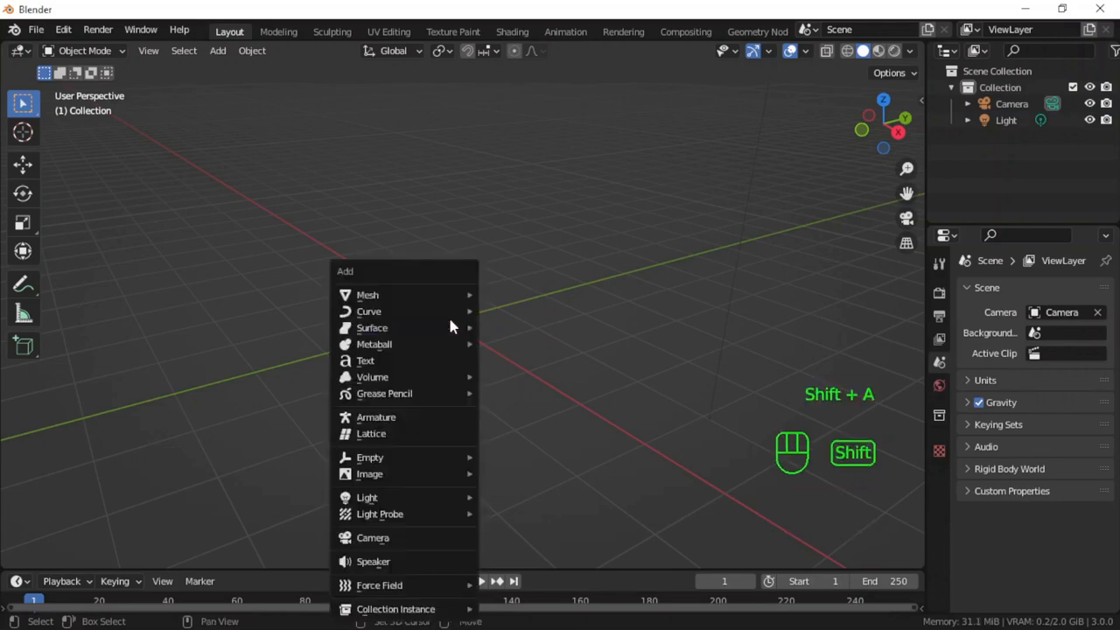
{"action": "mouse_move", "coordinate": [368, 295]}
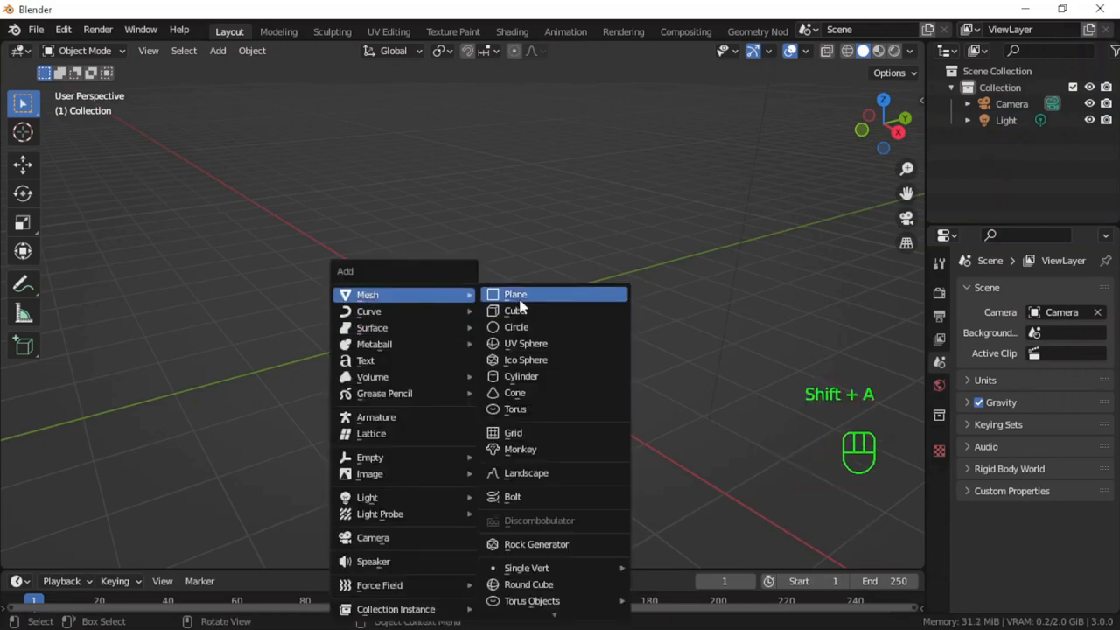
{"action": "left_click", "coordinate": [512, 310]}
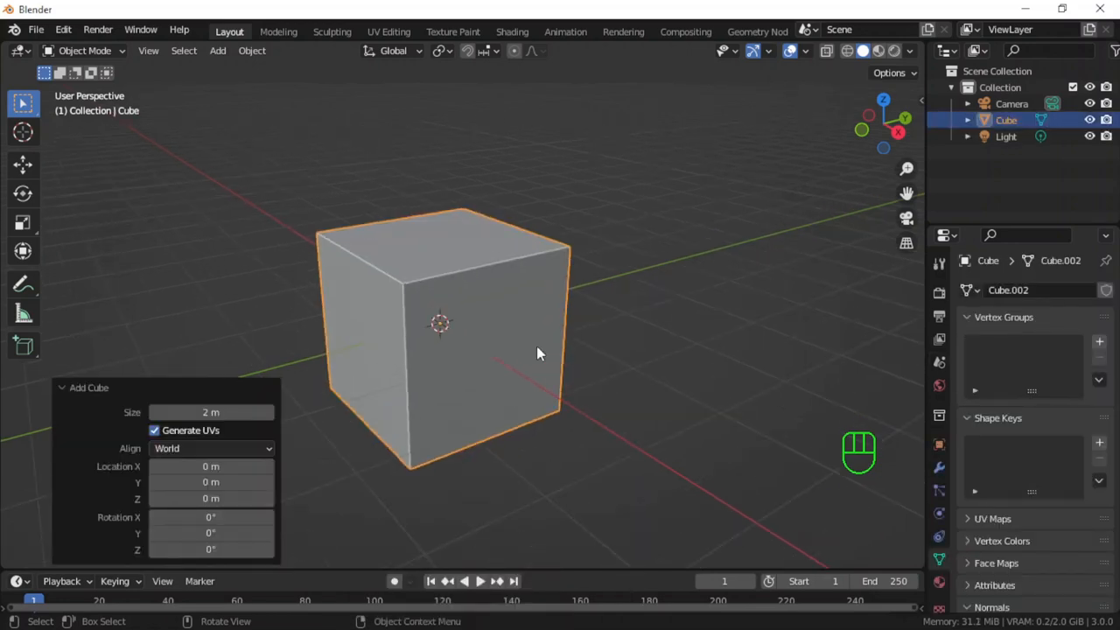
In Edit Mode, add centred vertical and horizontal loop cuts to the cube.
{"action": "key", "text": "Tab"}
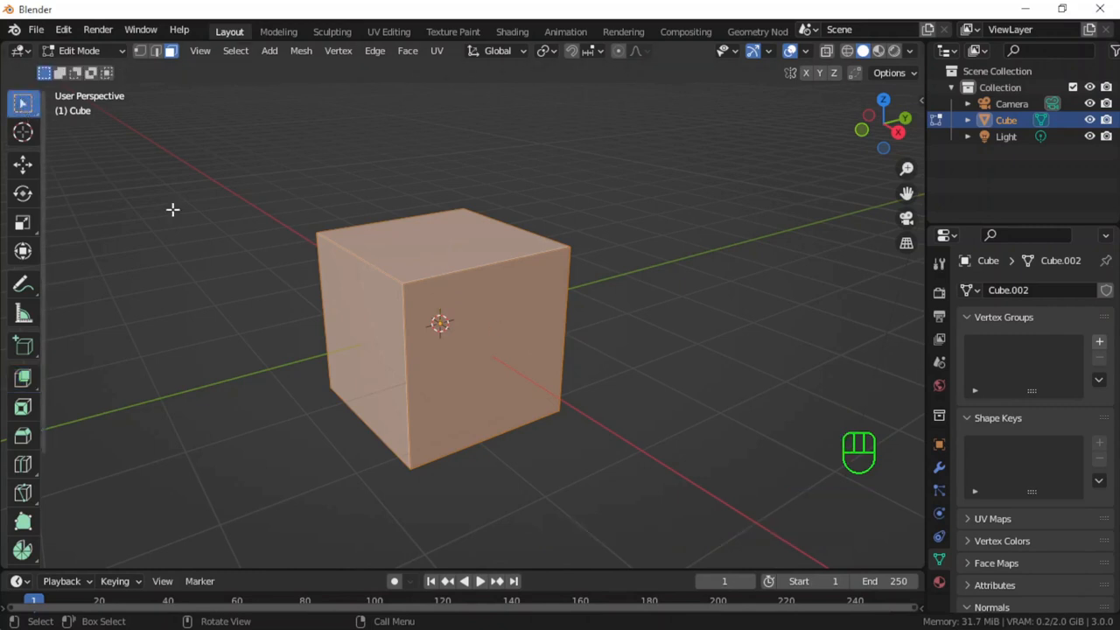
{"action": "mouse_move", "coordinate": [462, 343]}
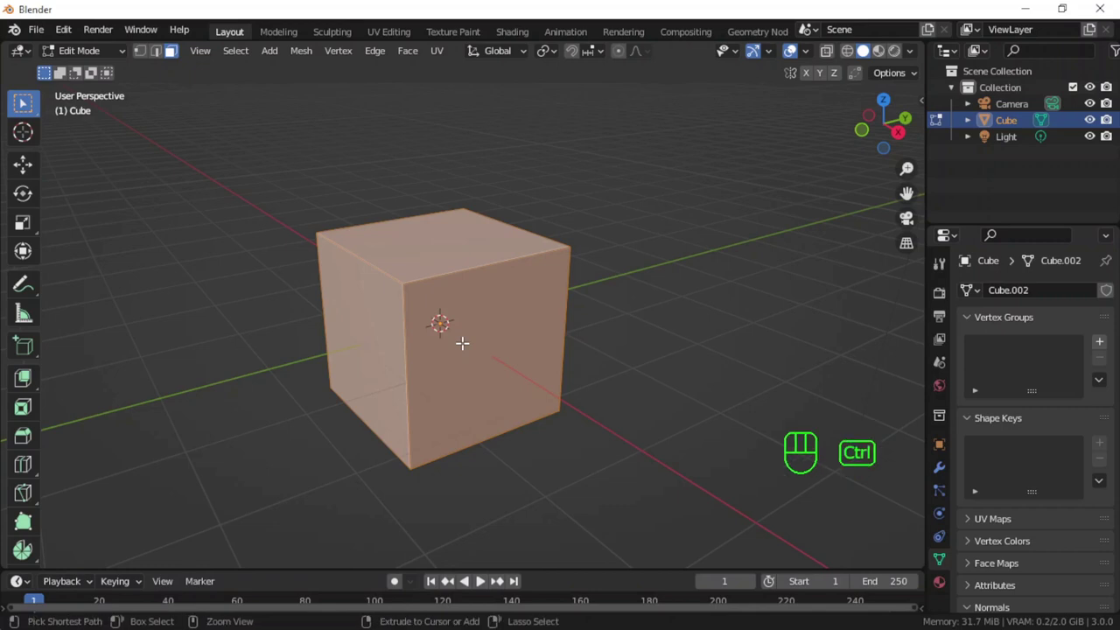
{"action": "key", "text": "Ctrl+R"}
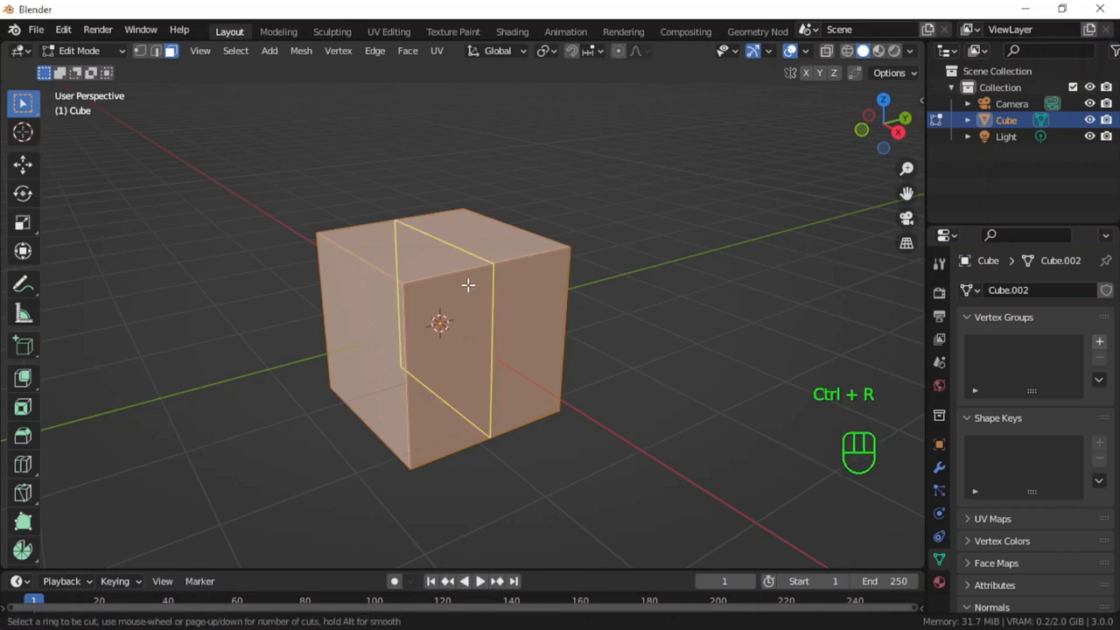
{"action": "left_click", "coordinate": [468, 283]}
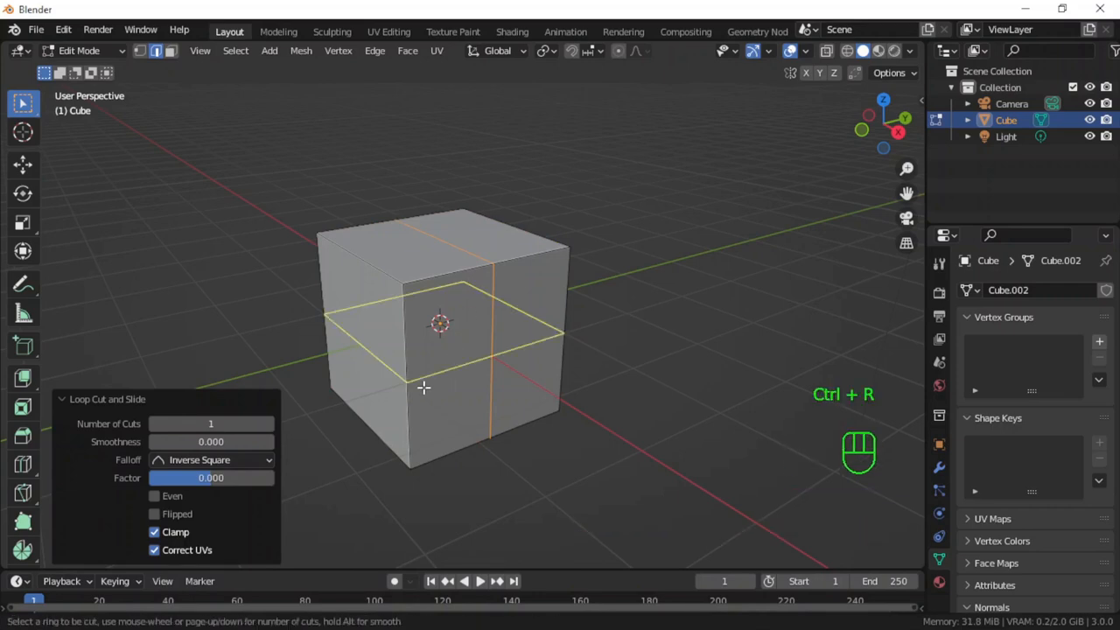
{"action": "left_click", "coordinate": [440, 386]}
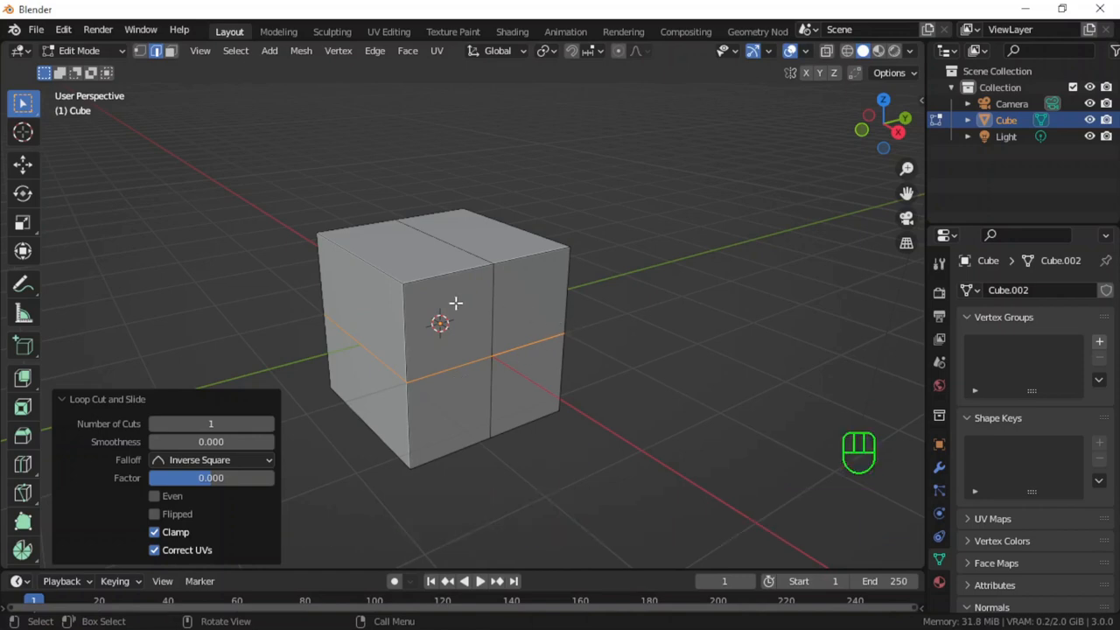
{"action": "mouse_move", "coordinate": [431, 306]}
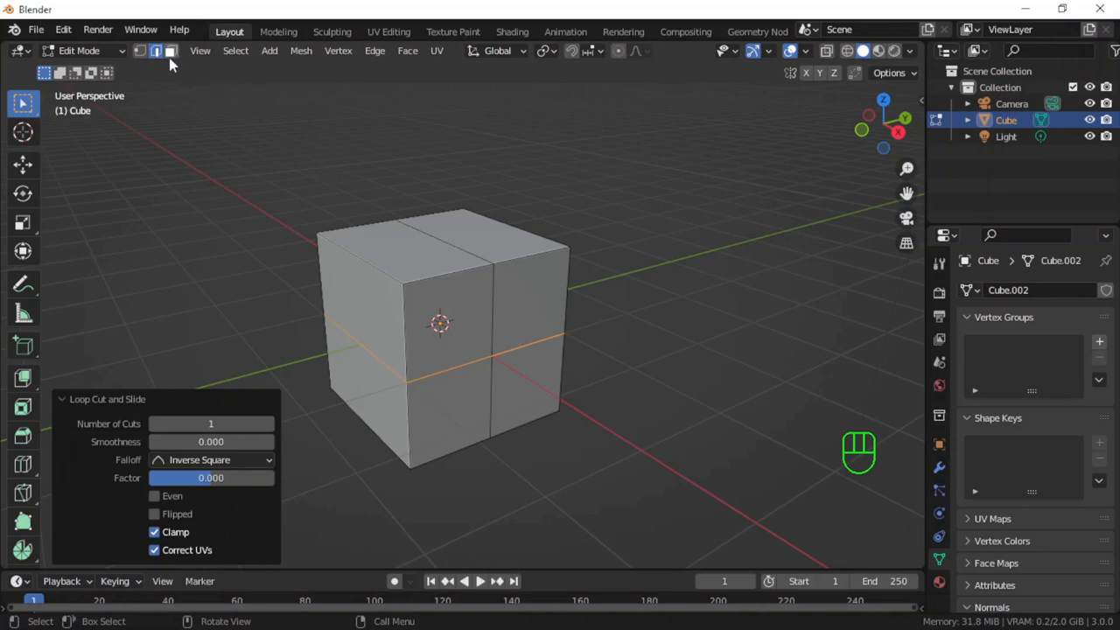
Delete the cube's upper front quarter faces in face select mode.
{"action": "left_click", "coordinate": [441, 324]}
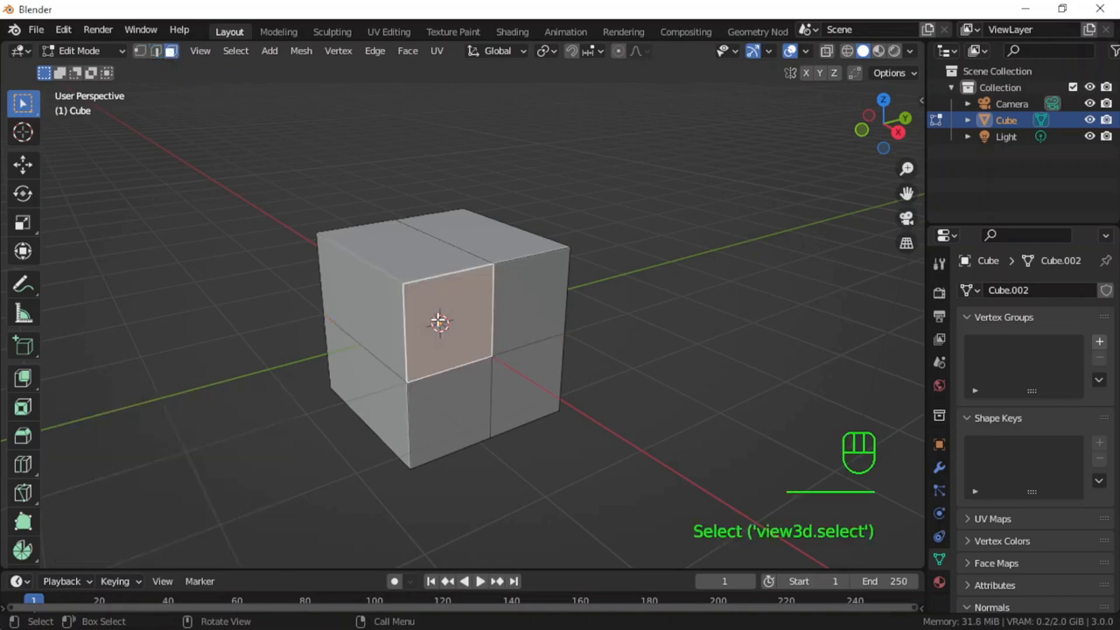
{"action": "left_click_drag", "start_coordinate": [438, 324], "coordinate": [511, 331]}
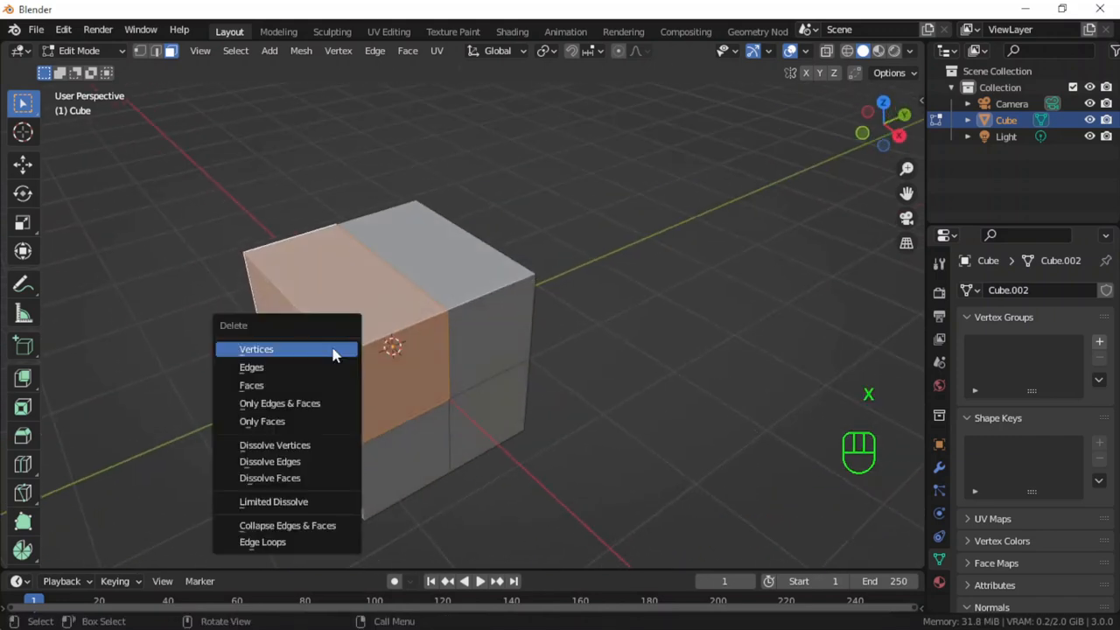
{"action": "mouse_move", "coordinate": [251, 385]}
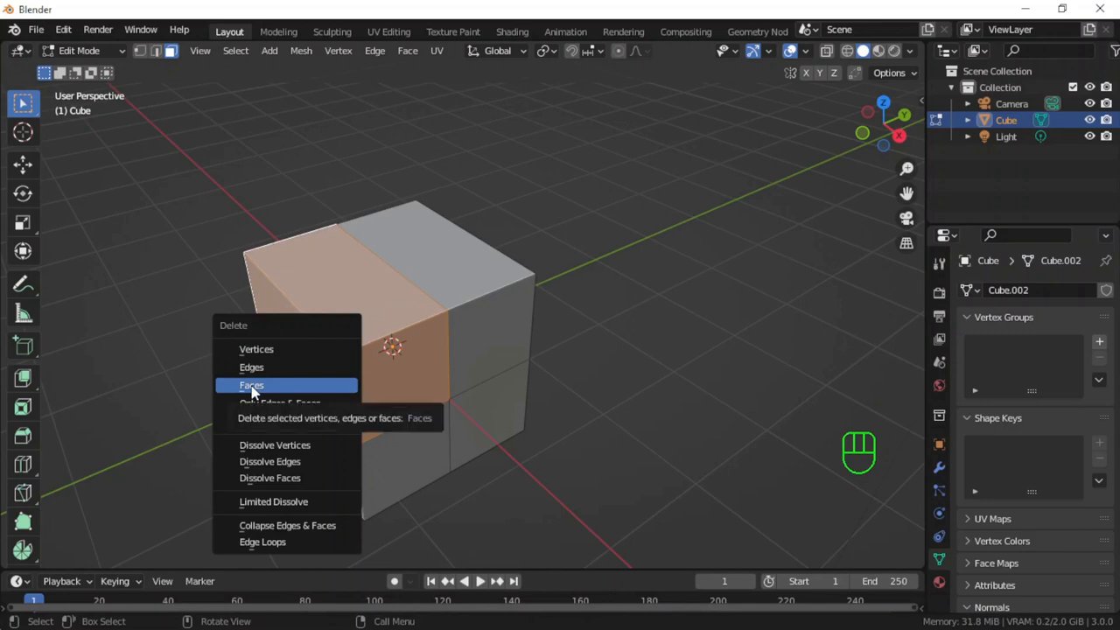
{"action": "left_click", "coordinate": [251, 385]}
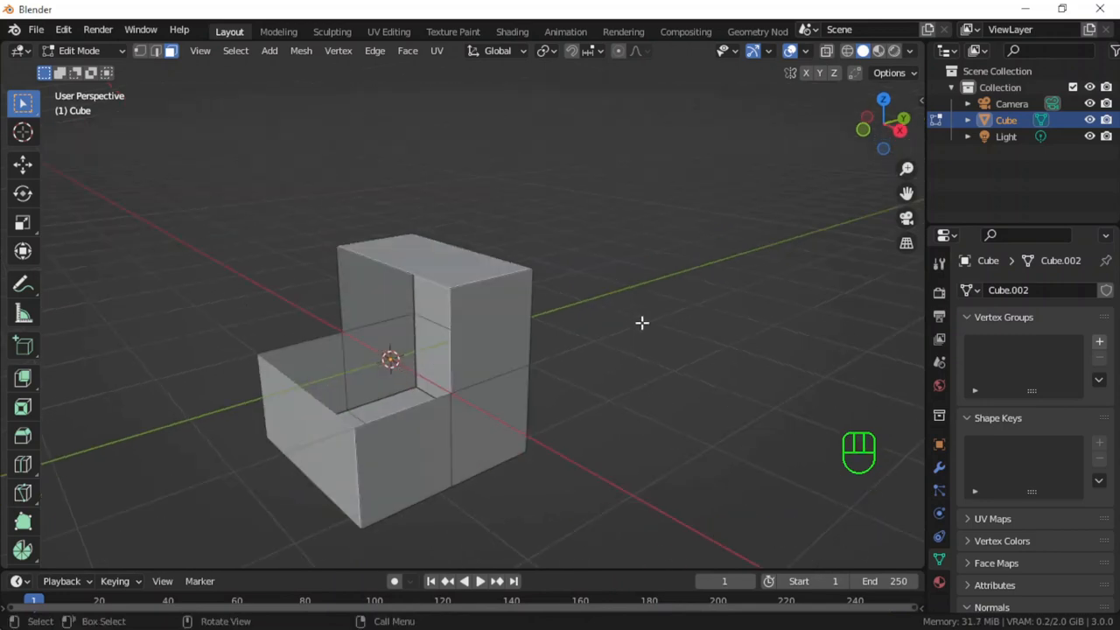
In edge select mode, fill the notch's open back wall from its border edges.
{"action": "left_click", "coordinate": [175, 51]}
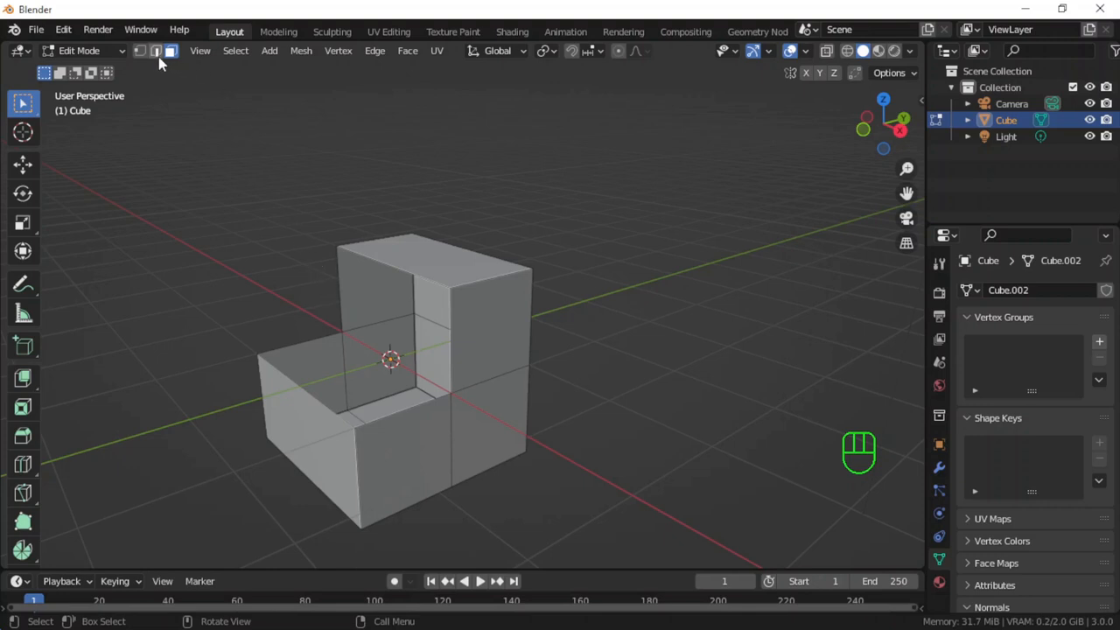
{"action": "left_click", "coordinate": [160, 51]}
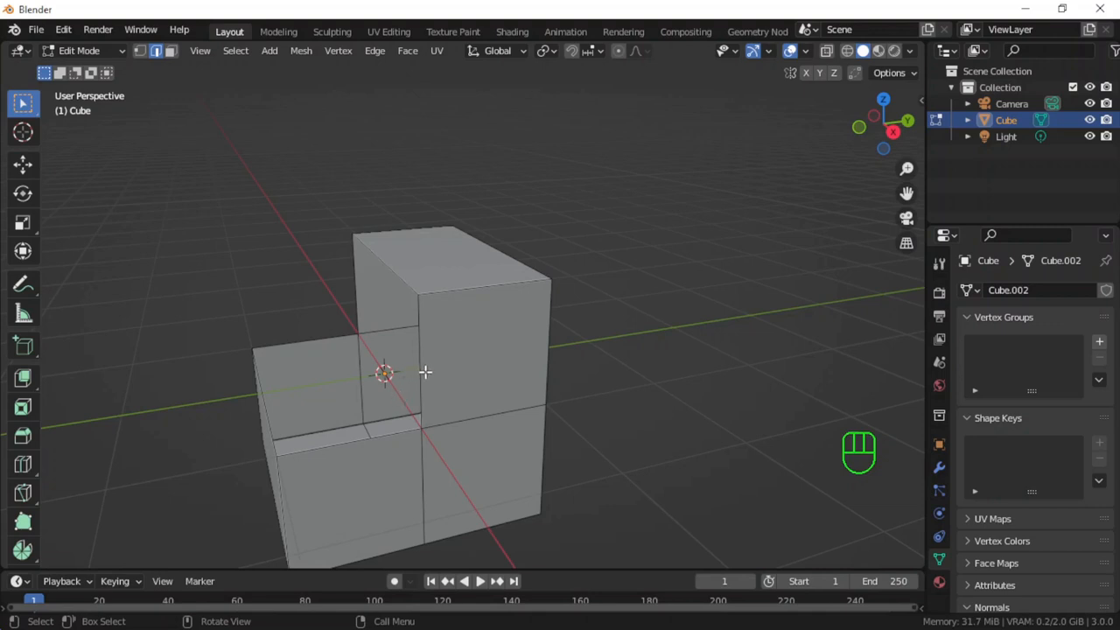
{"action": "left_click", "coordinate": [423, 360]}
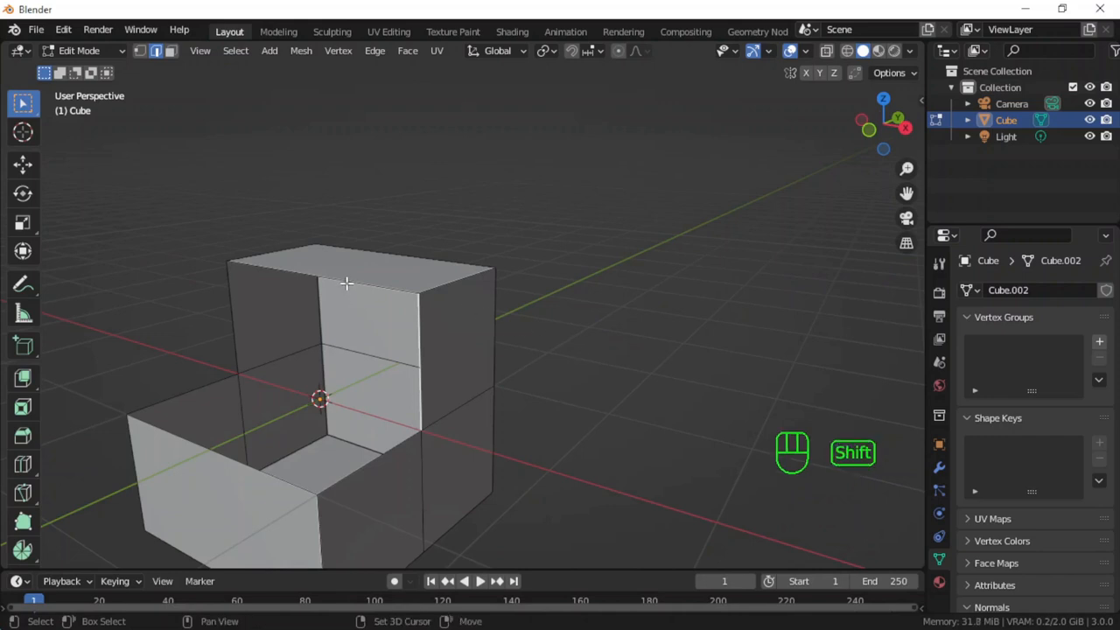
{"action": "left_click", "coordinate": [348, 282]}
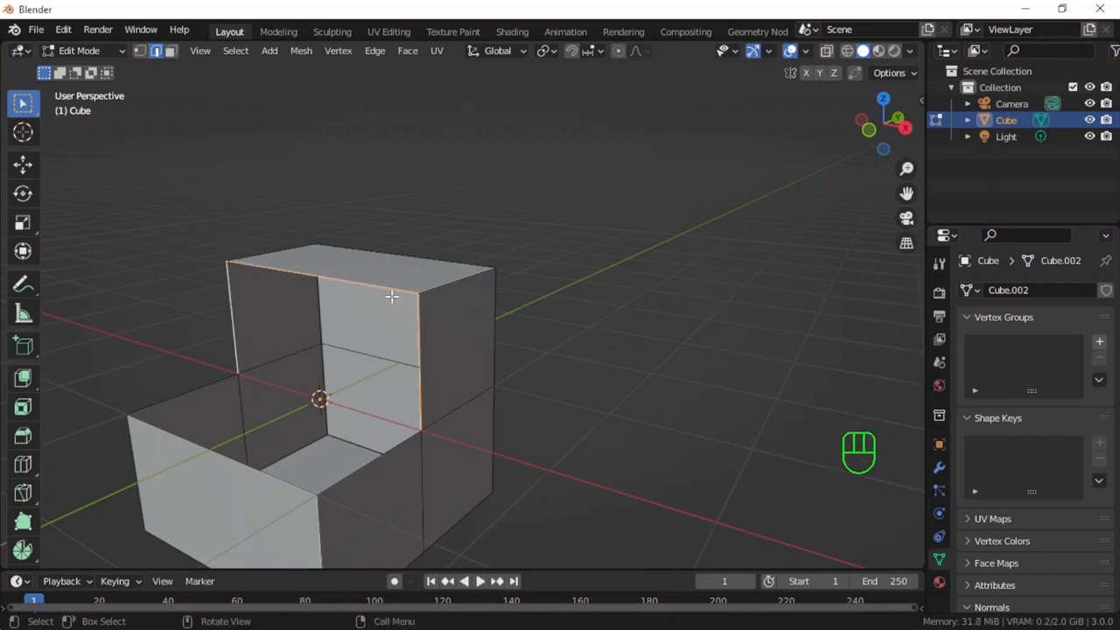
{"action": "key", "text": "f"}
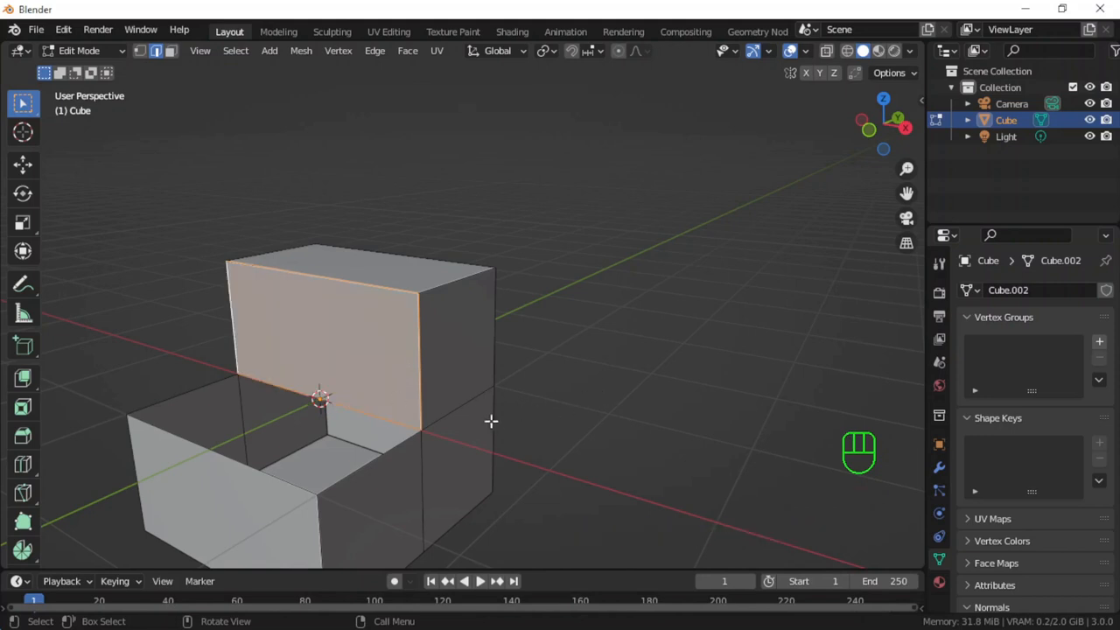
{"action": "mouse_move", "coordinate": [365, 467]}
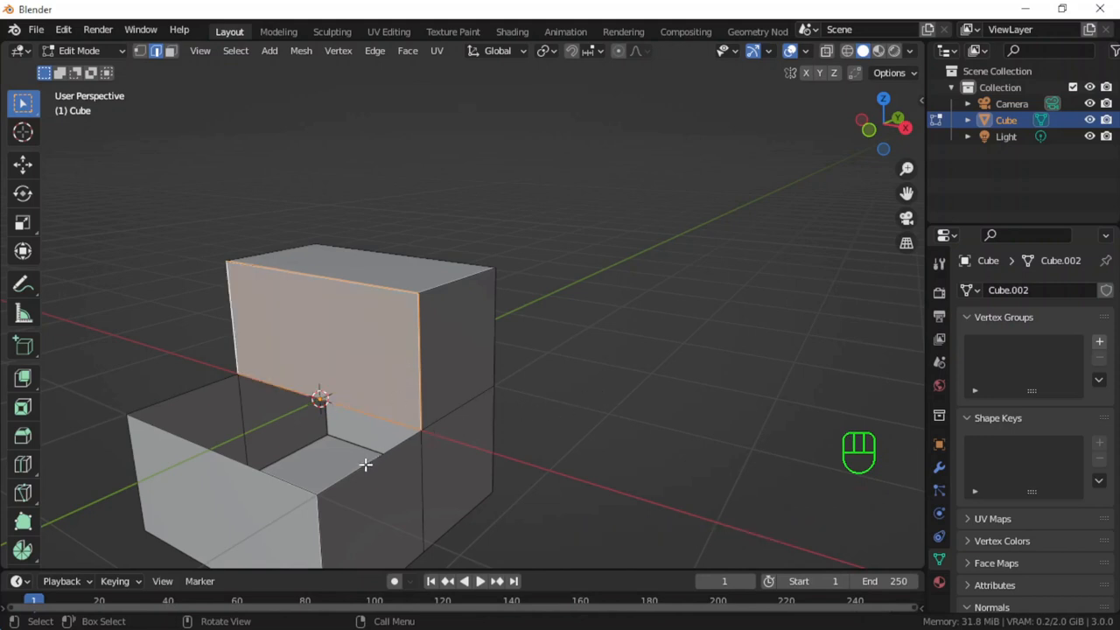
Fill the notch's open floor face and return to Object Mode.
{"action": "left_click", "coordinate": [272, 473]}
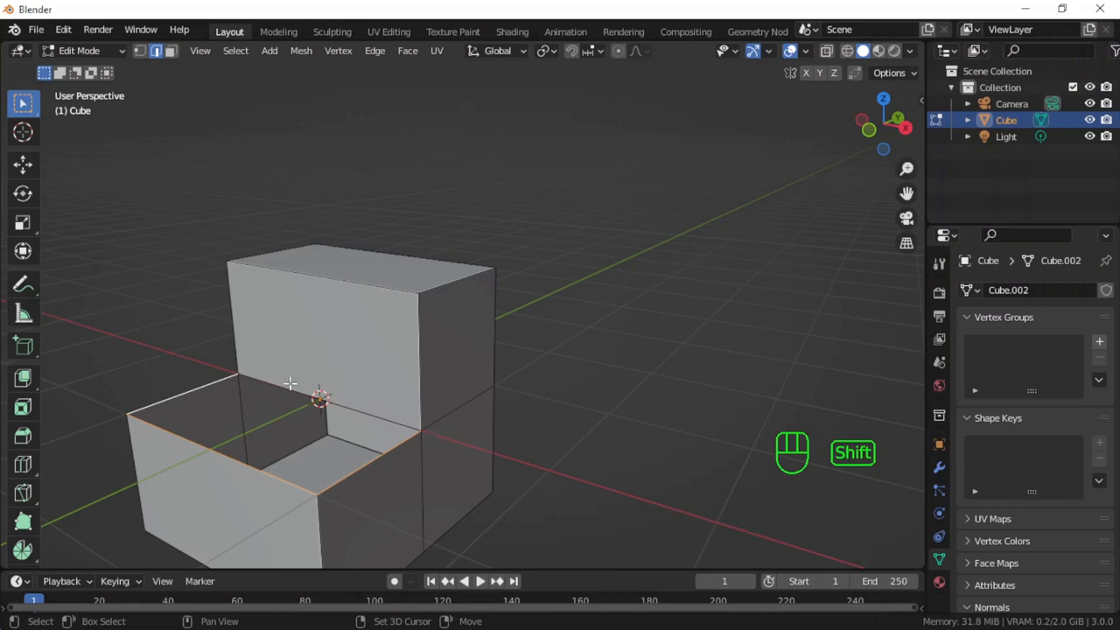
{"action": "mouse_move", "coordinate": [297, 445]}
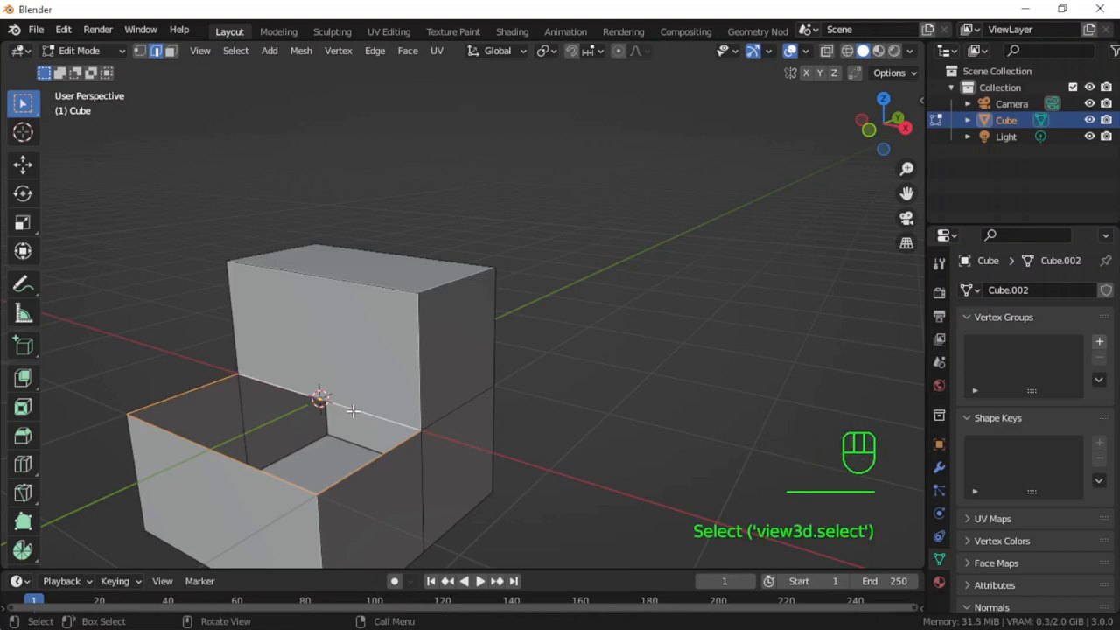
{"action": "key", "text": "f"}
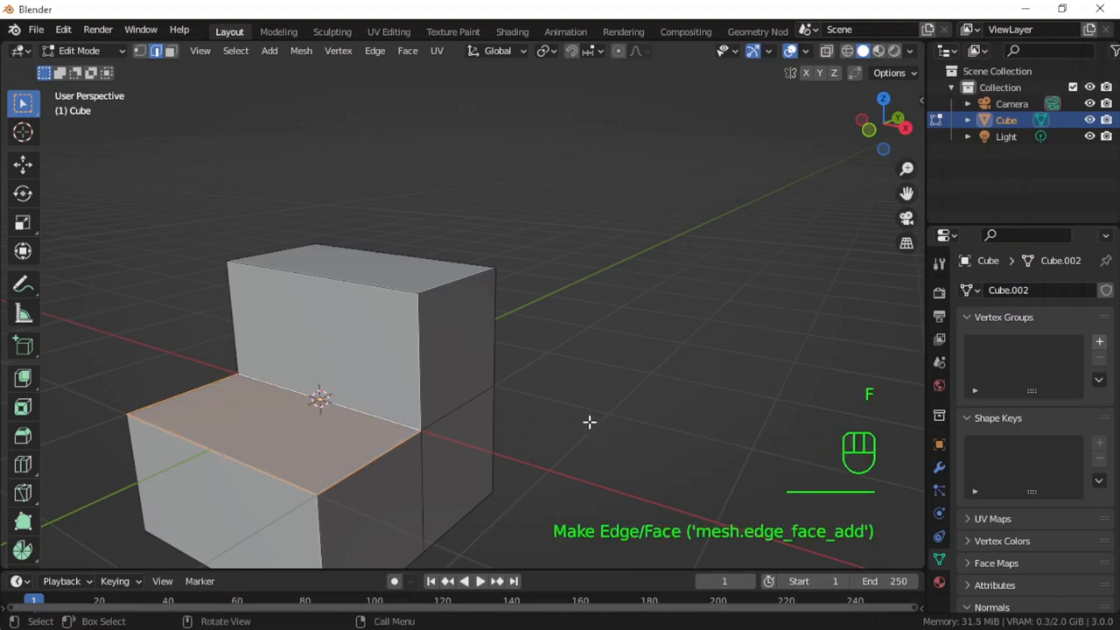
{"action": "key", "text": "Tab"}
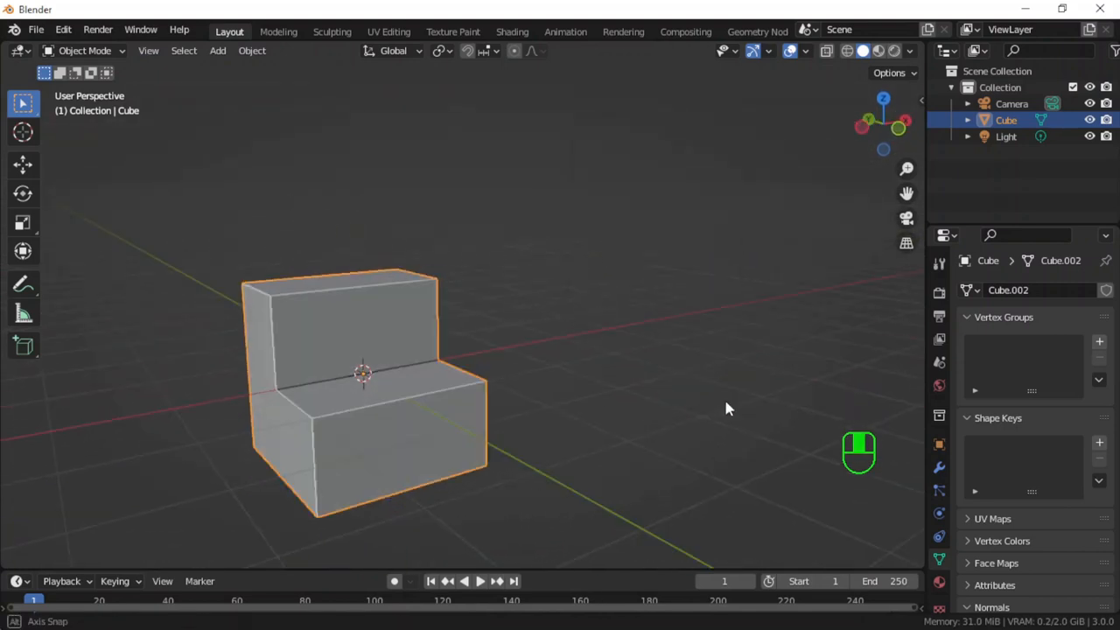
Move the first step about 8.8 m along X, then hide it.
{"action": "left_click_drag", "start_coordinate": [731, 409], "coordinate": [551, 470]}
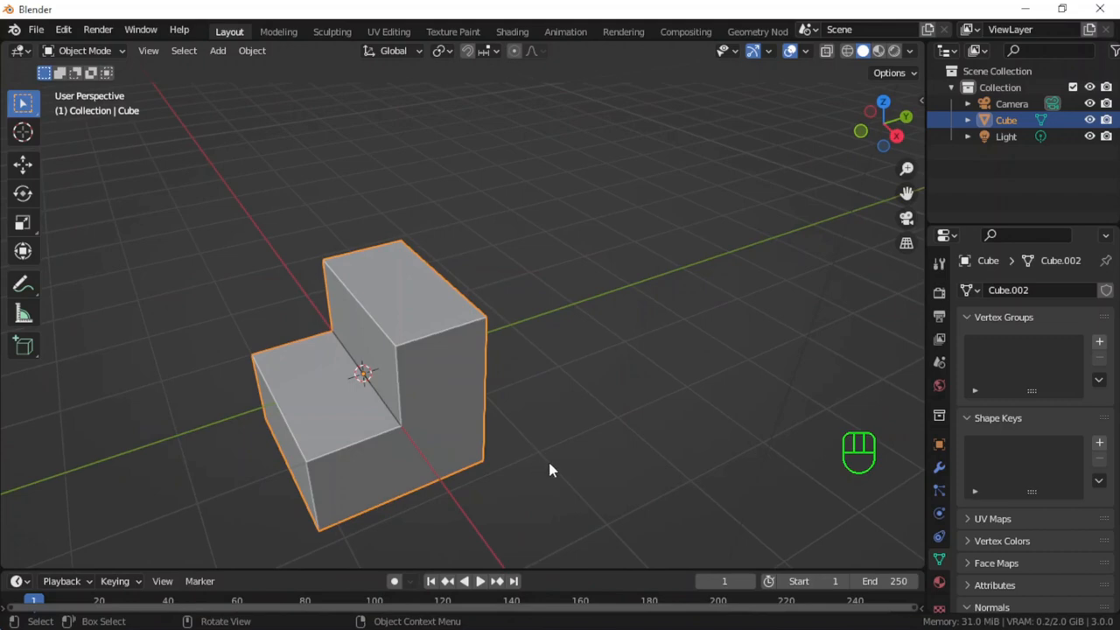
{"action": "left_click_drag", "start_coordinate": [552, 471], "coordinate": [578, 450]}
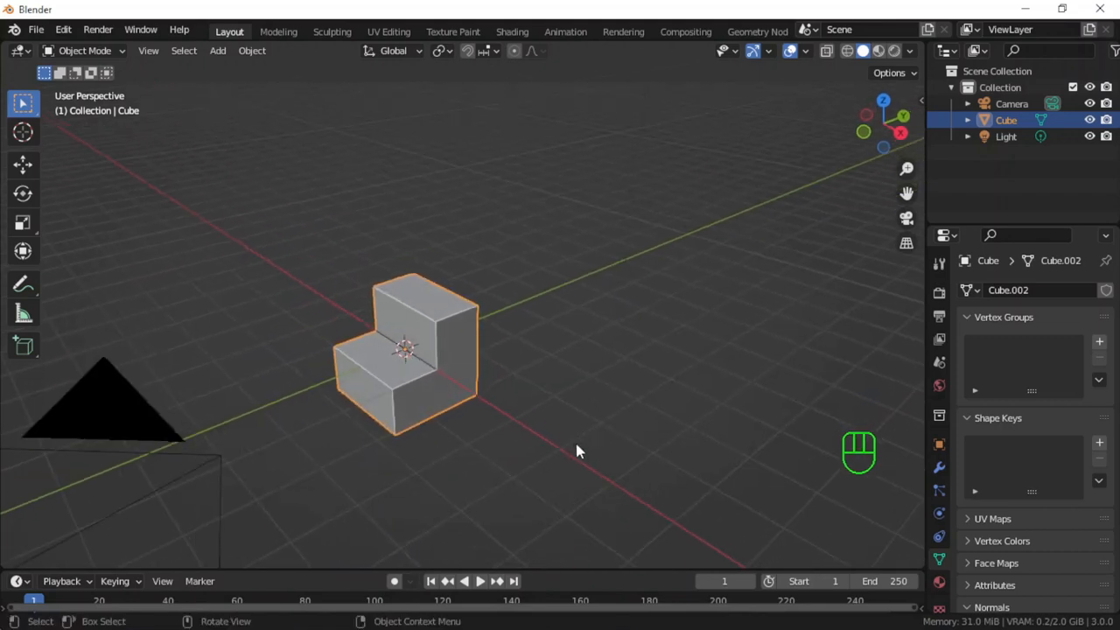
{"action": "key", "text": "g"}
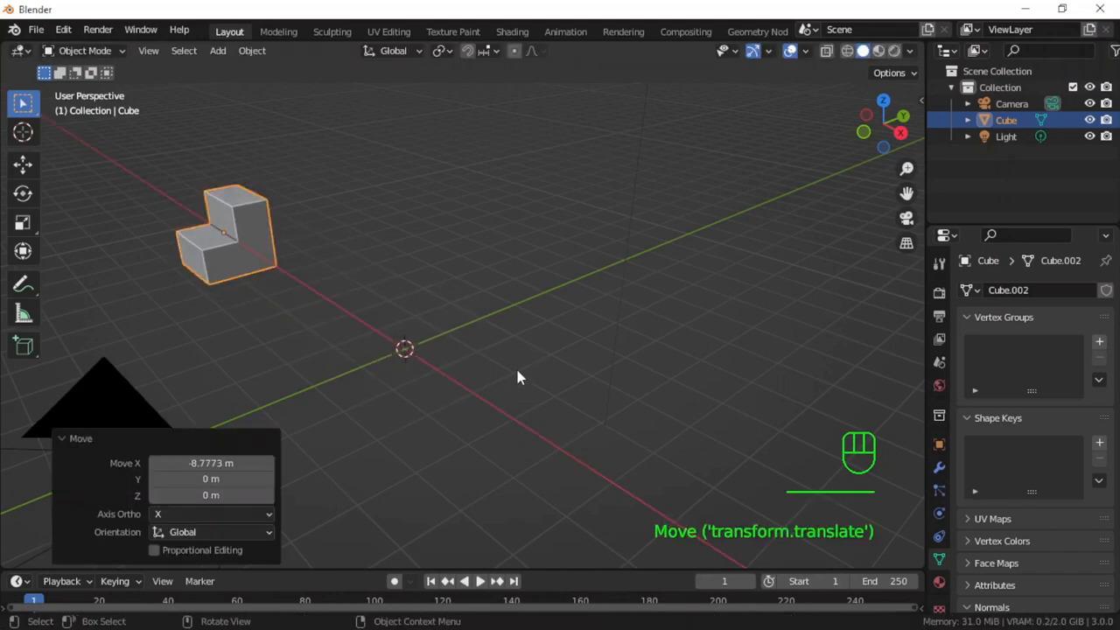
{"action": "key", "text": "H"}
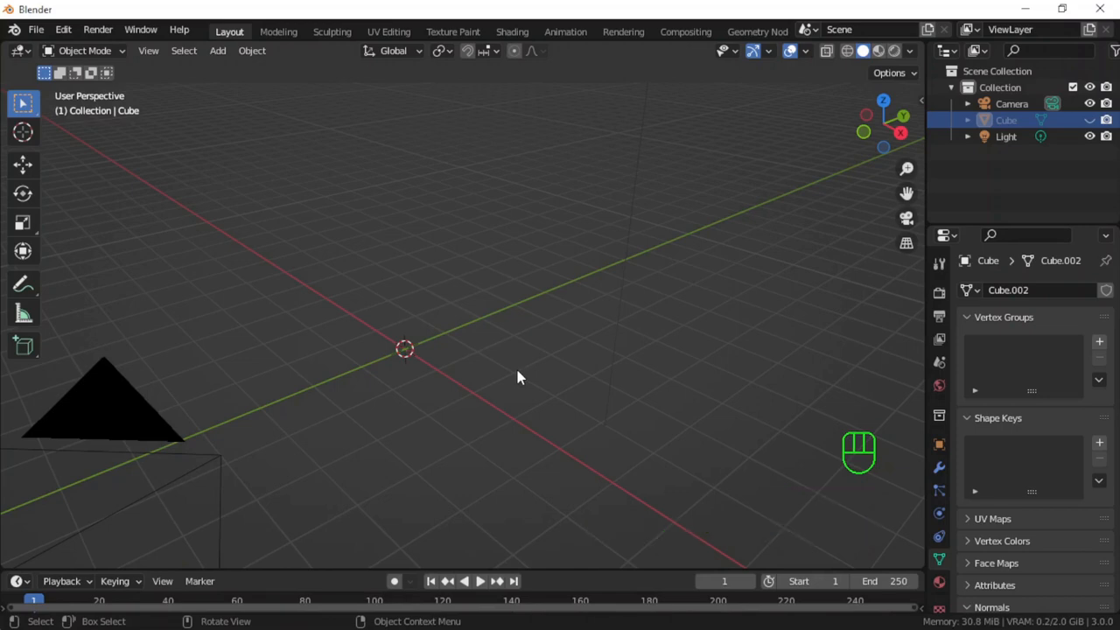
{"action": "key", "text": "shift"}
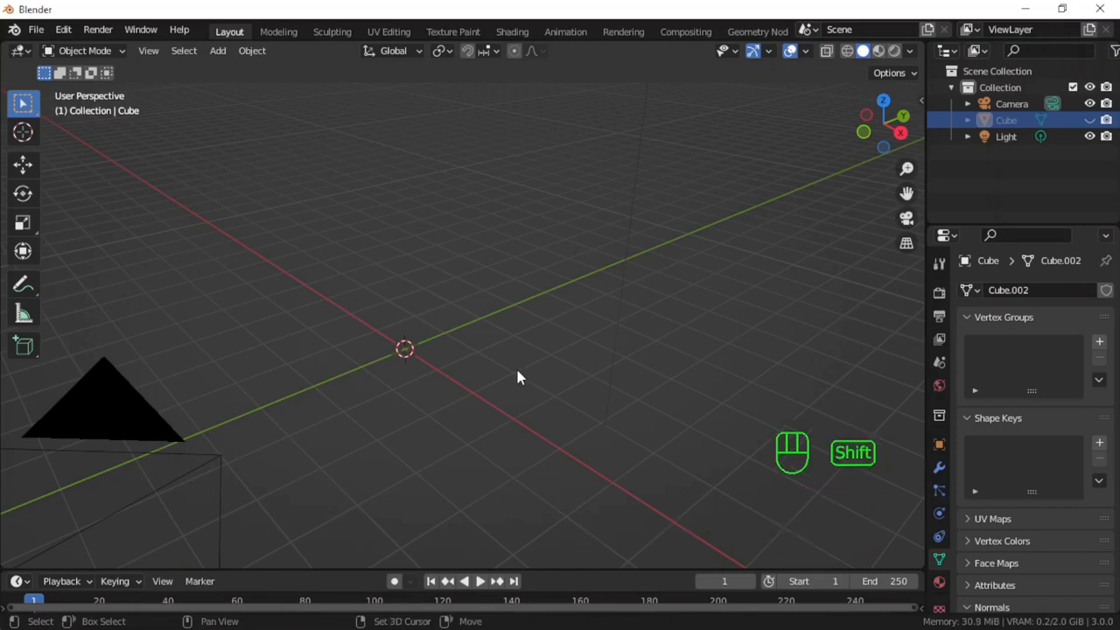
Add a second default cube at the origin and enter Edit Mode.
{"action": "key", "text": "shift+a"}
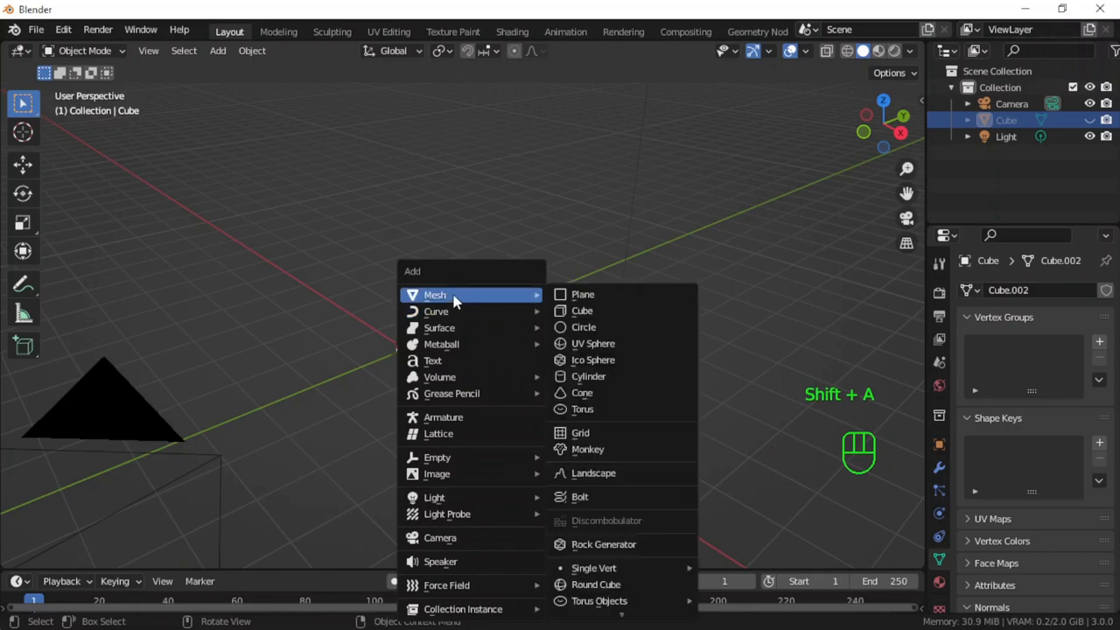
{"action": "mouse_move", "coordinate": [582, 294]}
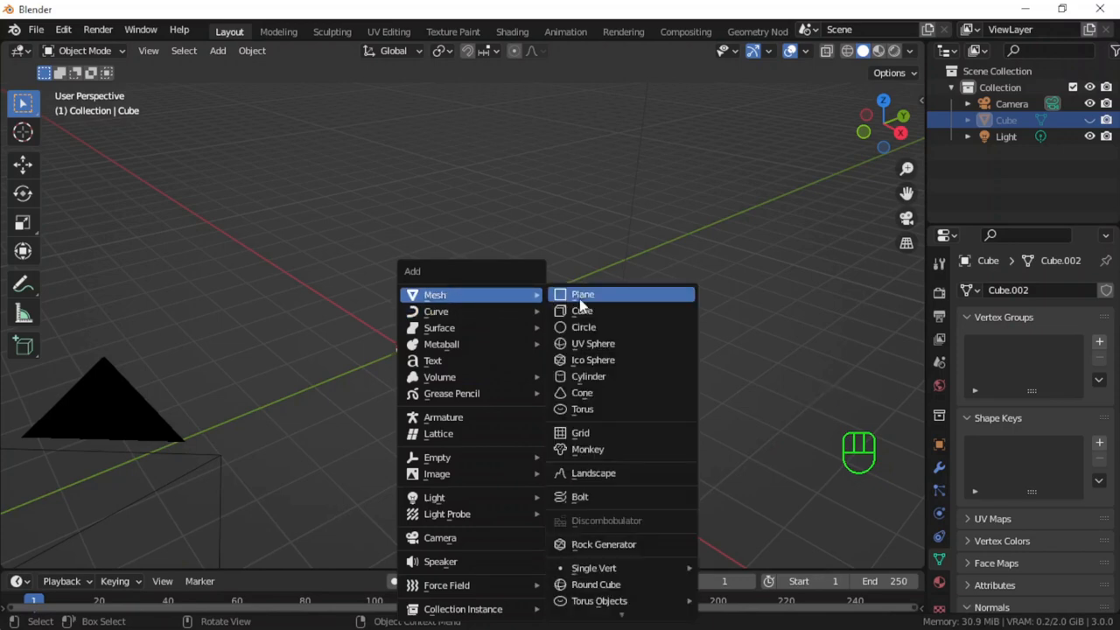
{"action": "left_click", "coordinate": [579, 309]}
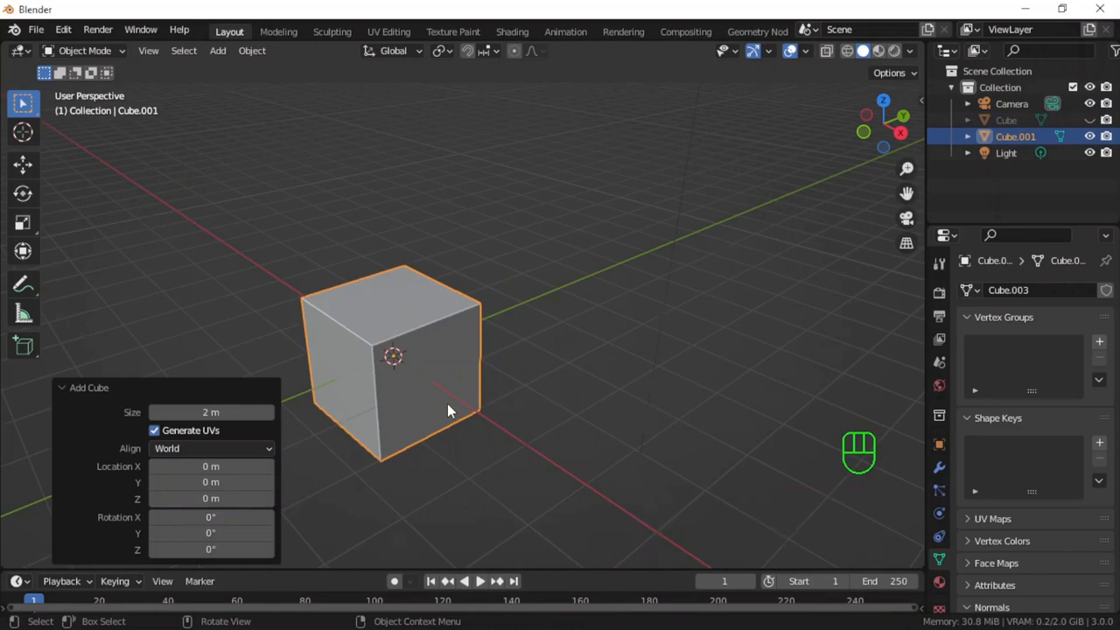
{"action": "key", "text": "Tab"}
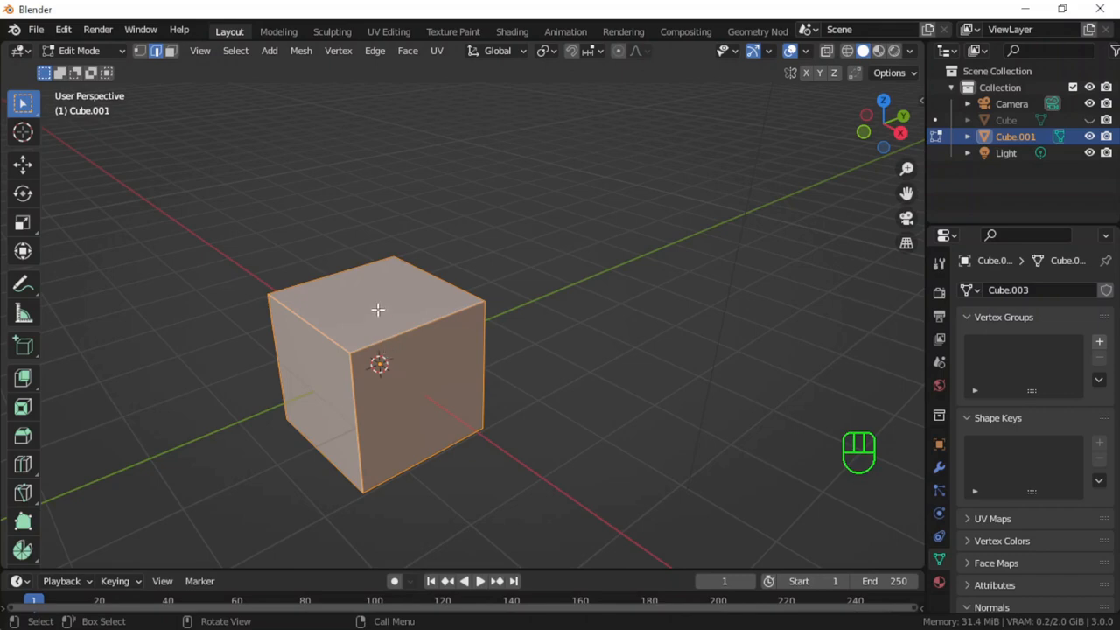
Subdivide all the cube's edges from the Edge context menu.
{"action": "right_click", "coordinate": [378, 309]}
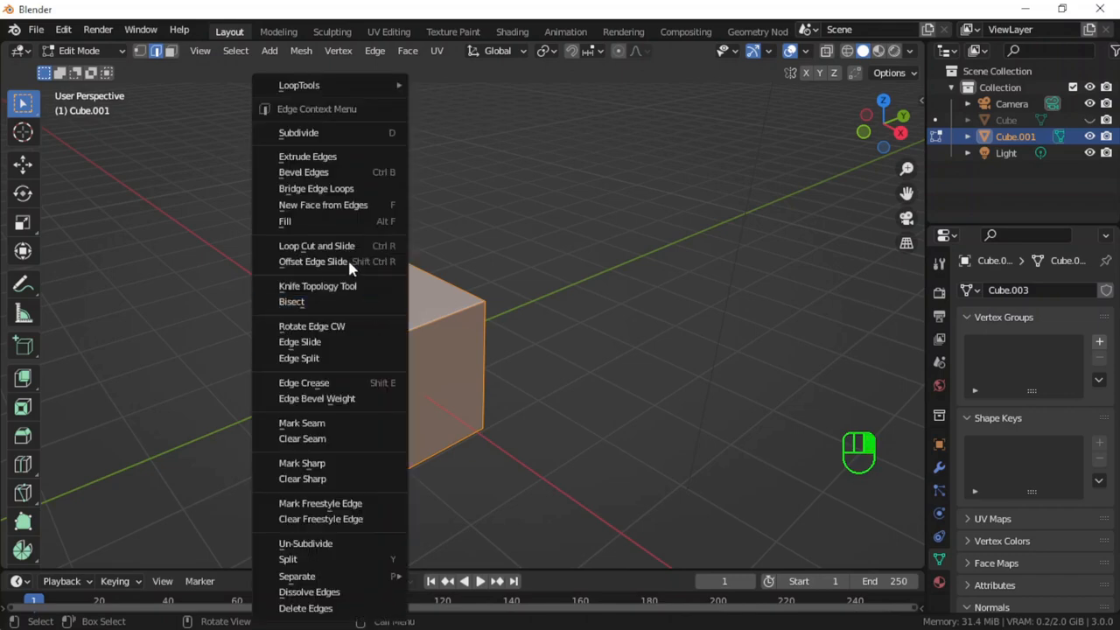
{"action": "mouse_move", "coordinate": [294, 133]}
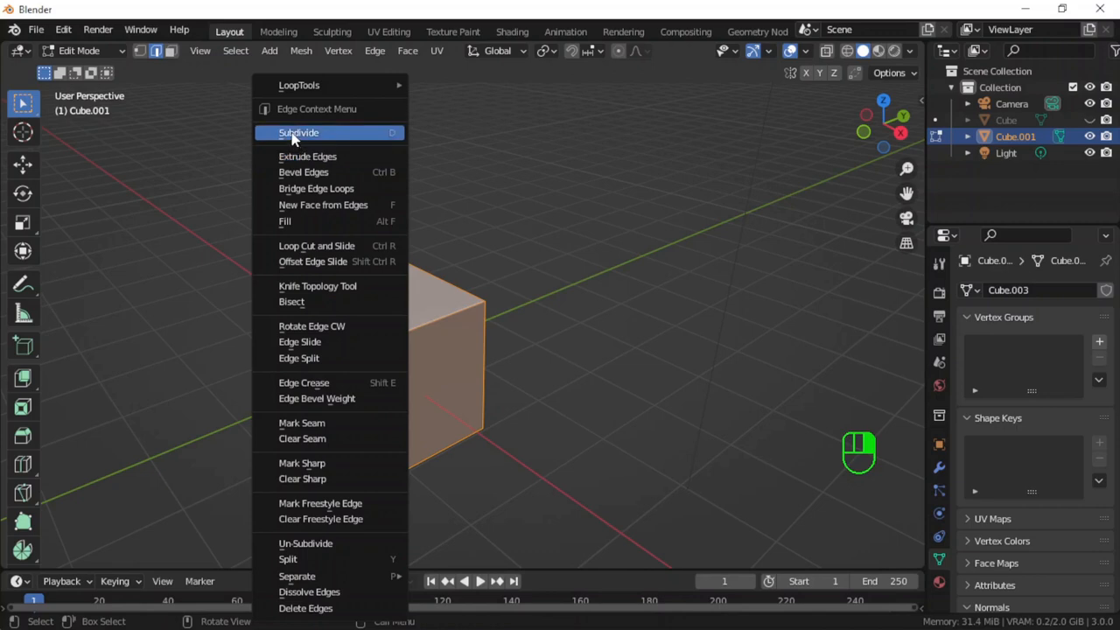
{"action": "left_click", "coordinate": [299, 132]}
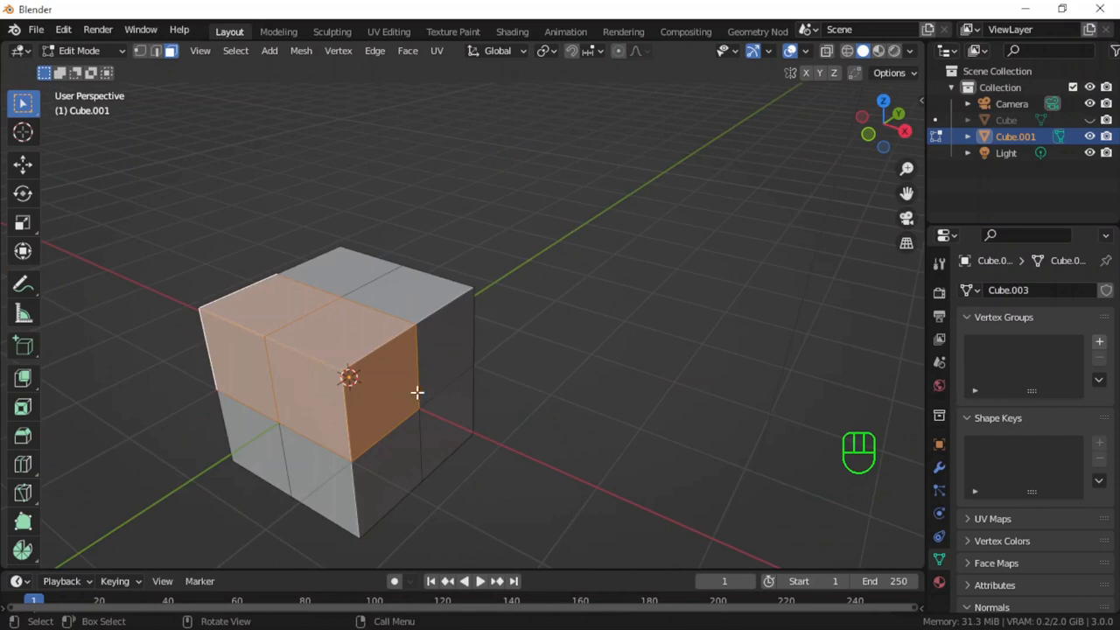
Delete the upper front quarter faces, fill the side wall and top openings, exit Edit Mode.
{"action": "key", "text": "X"}
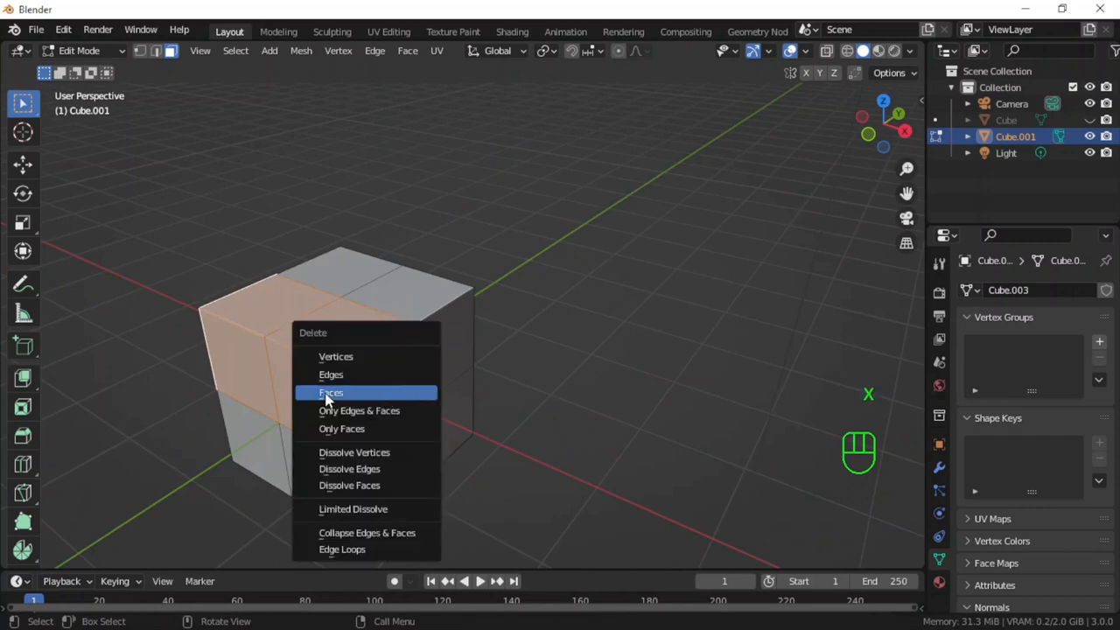
{"action": "left_click", "coordinate": [331, 392]}
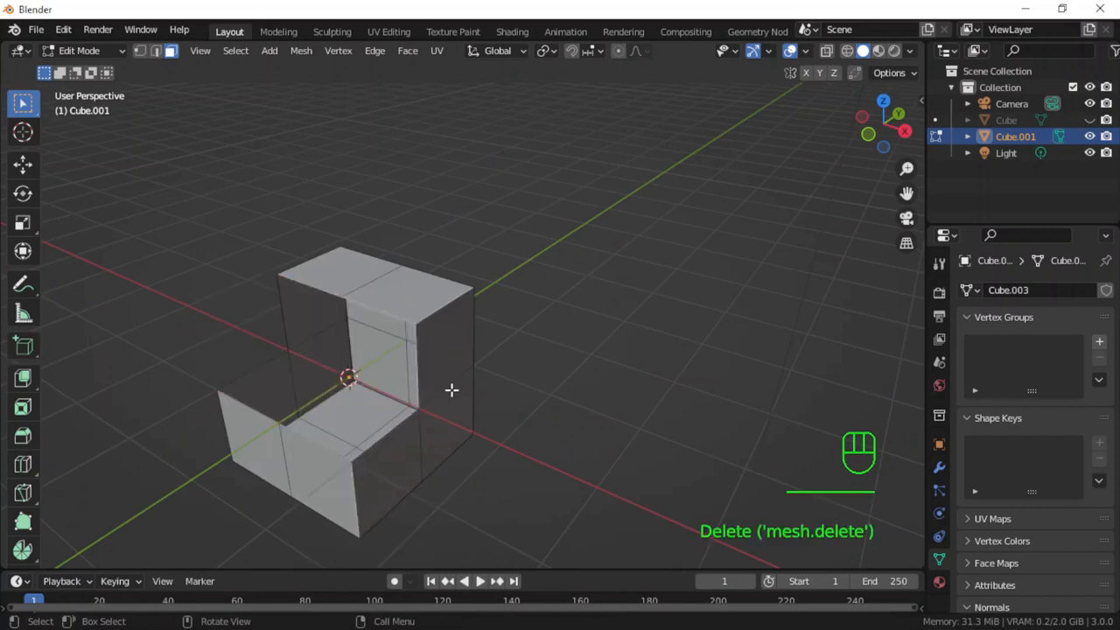
{"action": "mouse_move", "coordinate": [162, 61]}
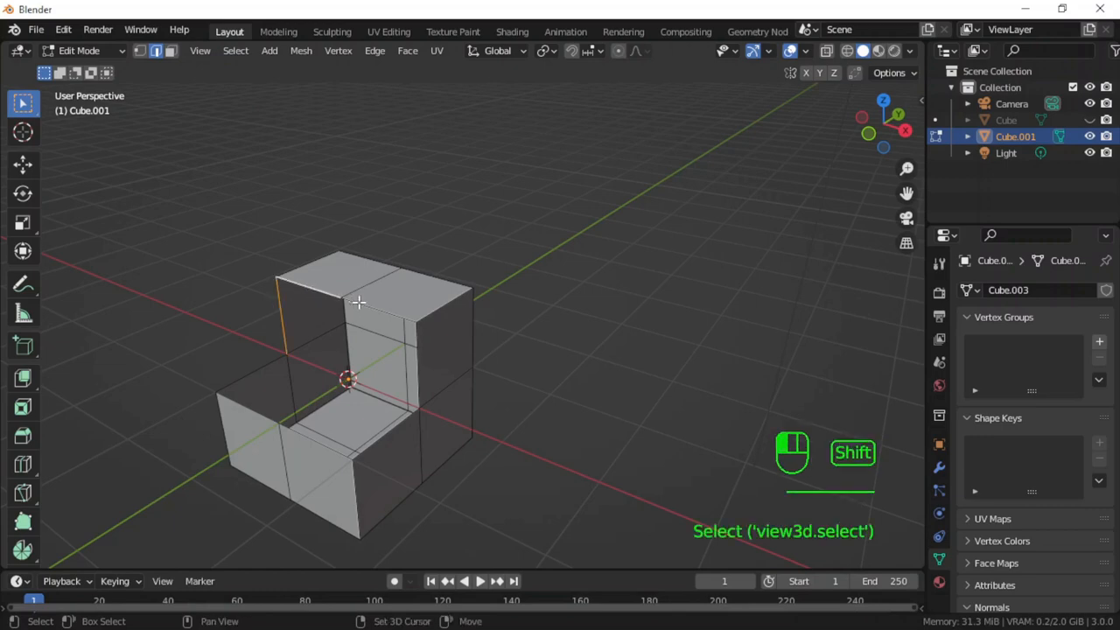
{"action": "left_click", "coordinate": [415, 378]}
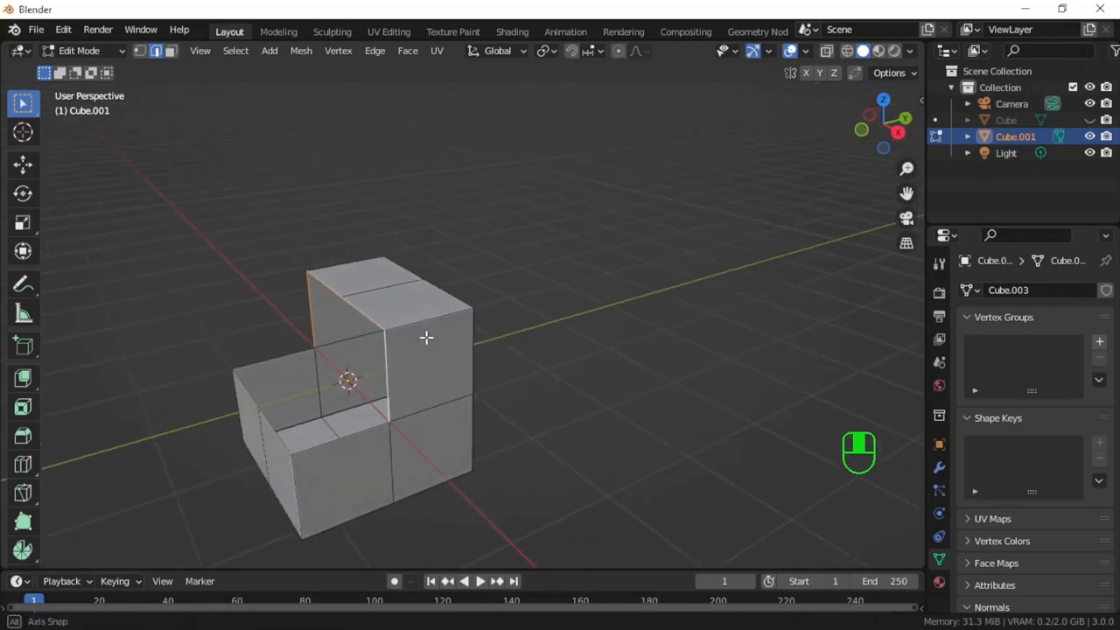
{"action": "key", "text": "f"}
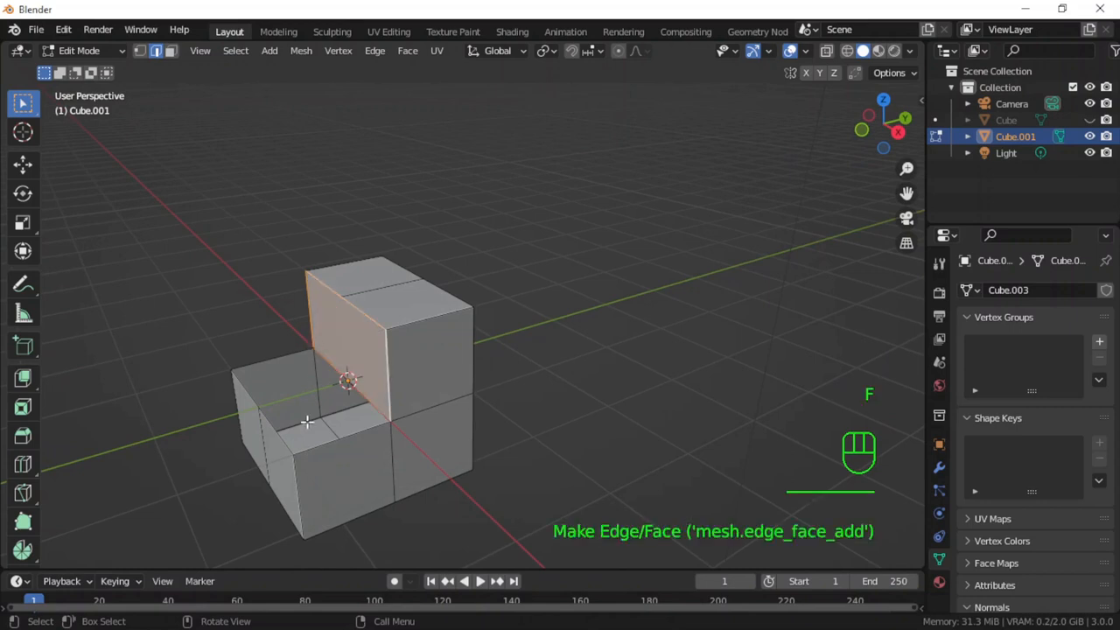
{"action": "left_click", "coordinate": [312, 438]}
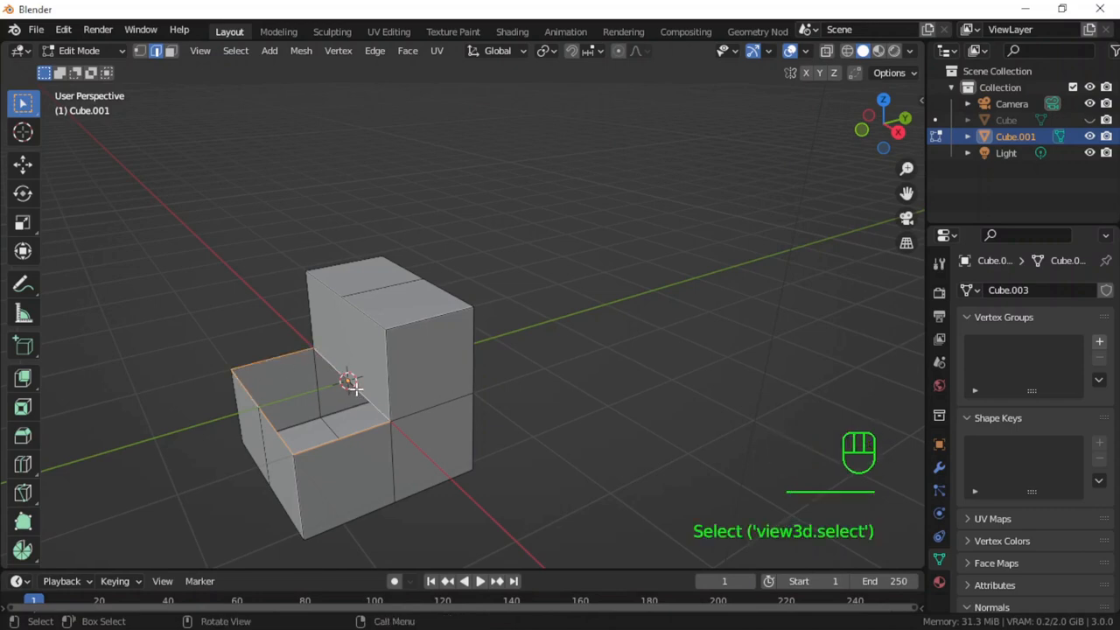
{"action": "key", "text": "f"}
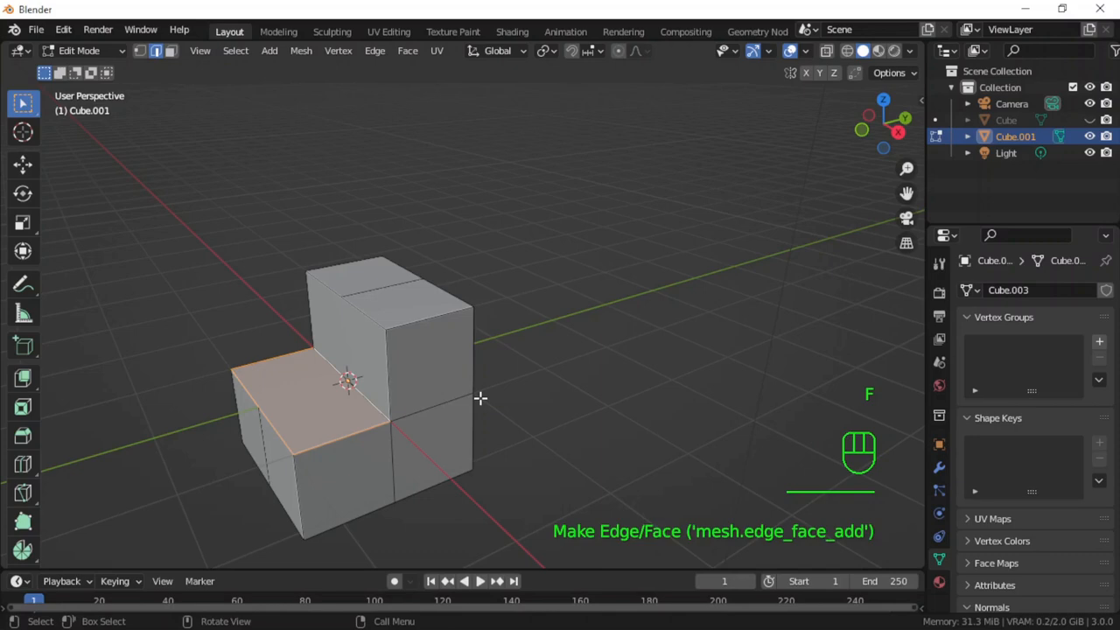
{"action": "key", "text": "Tab"}
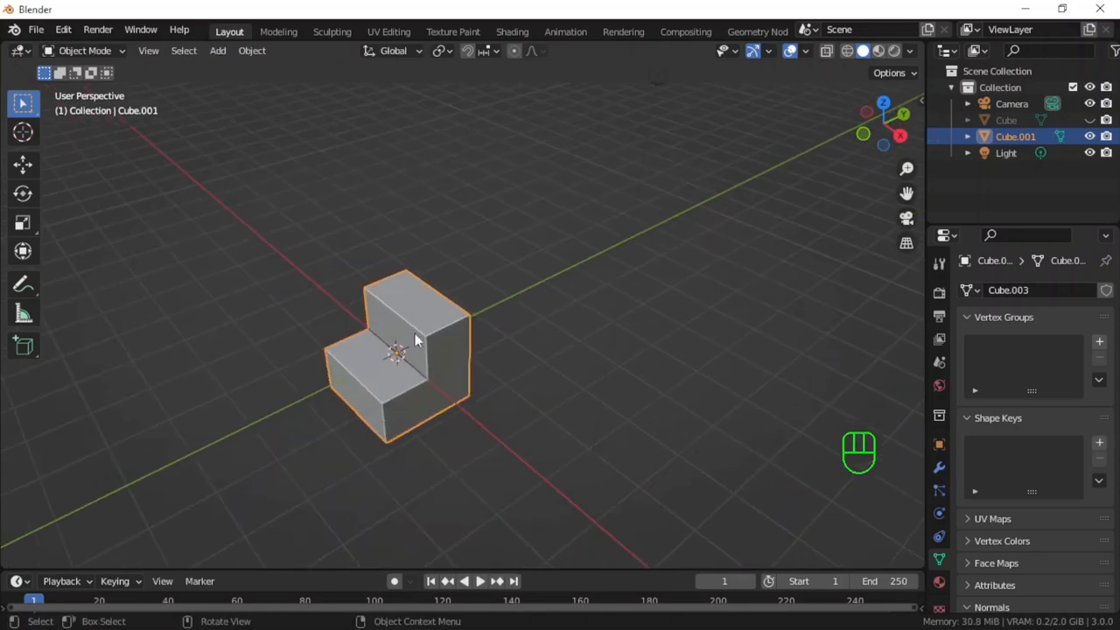
{"action": "mouse_move", "coordinate": [425, 386]}
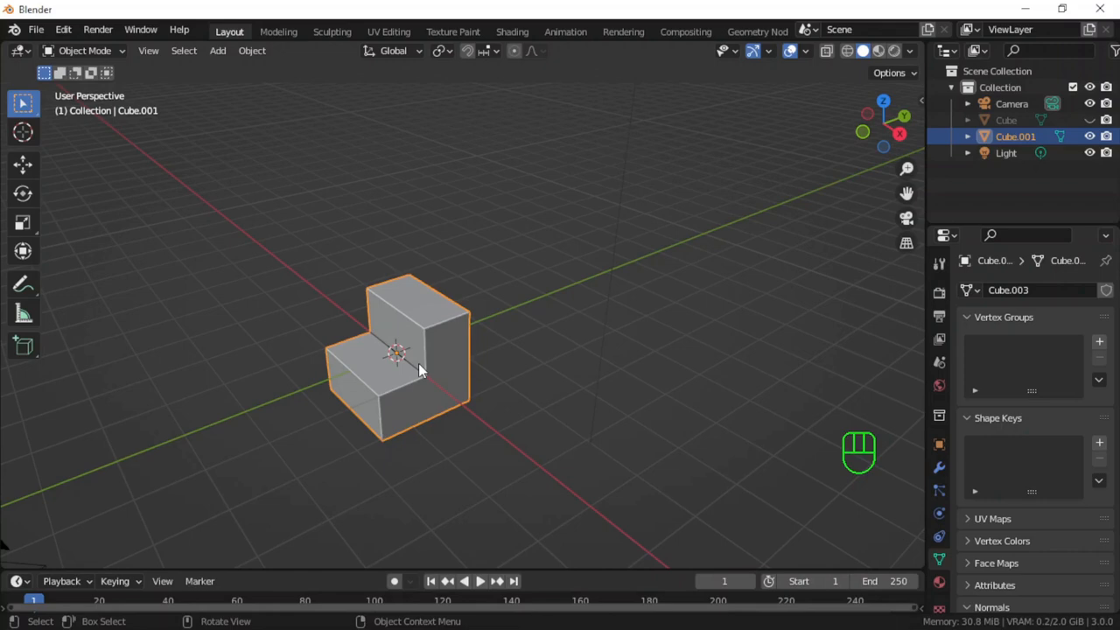
Move the second step about 9.1 m along Y, then hide it.
{"action": "key", "text": "g"}
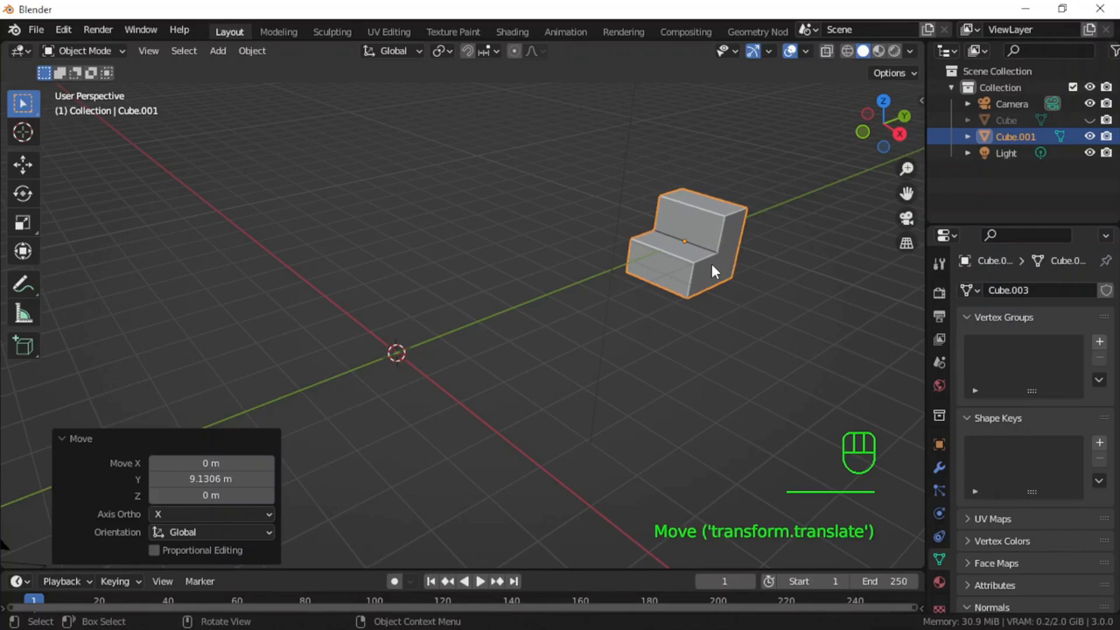
{"action": "key", "text": "H"}
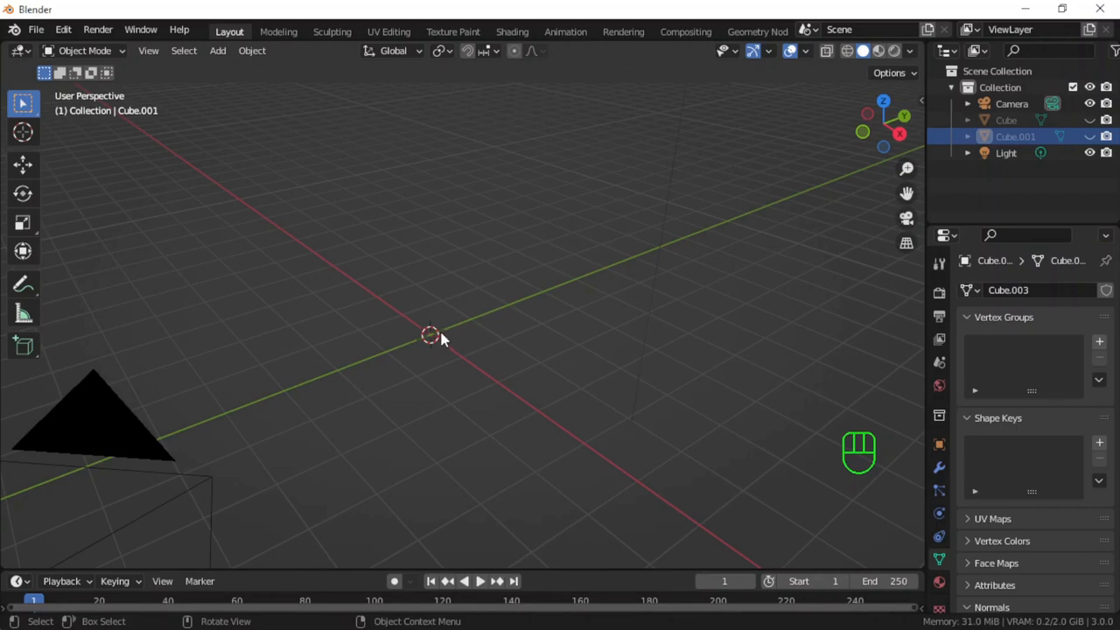
{"action": "key", "text": "shift"}
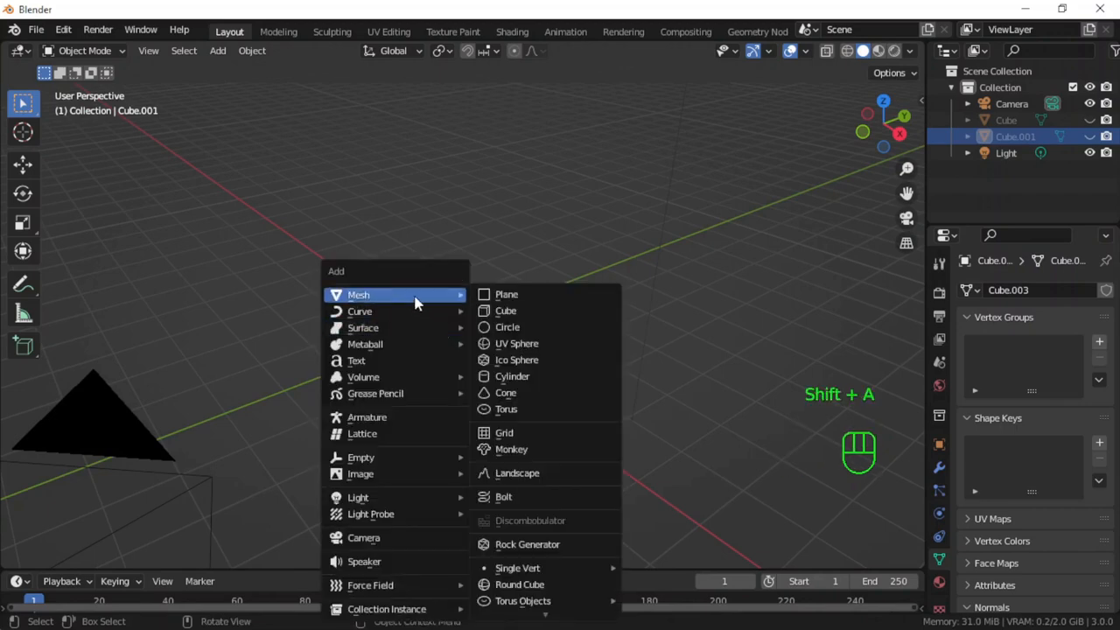
{"action": "mouse_move", "coordinate": [504, 311]}
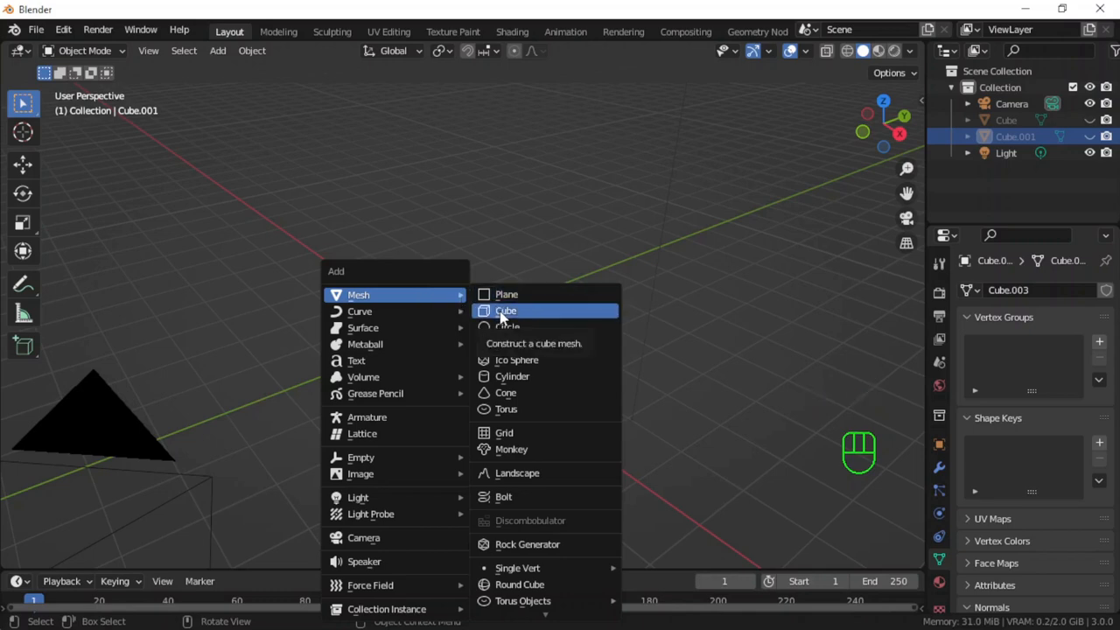
Add a third default cube at the origin and enter Edit Mode.
{"action": "left_click", "coordinate": [504, 311]}
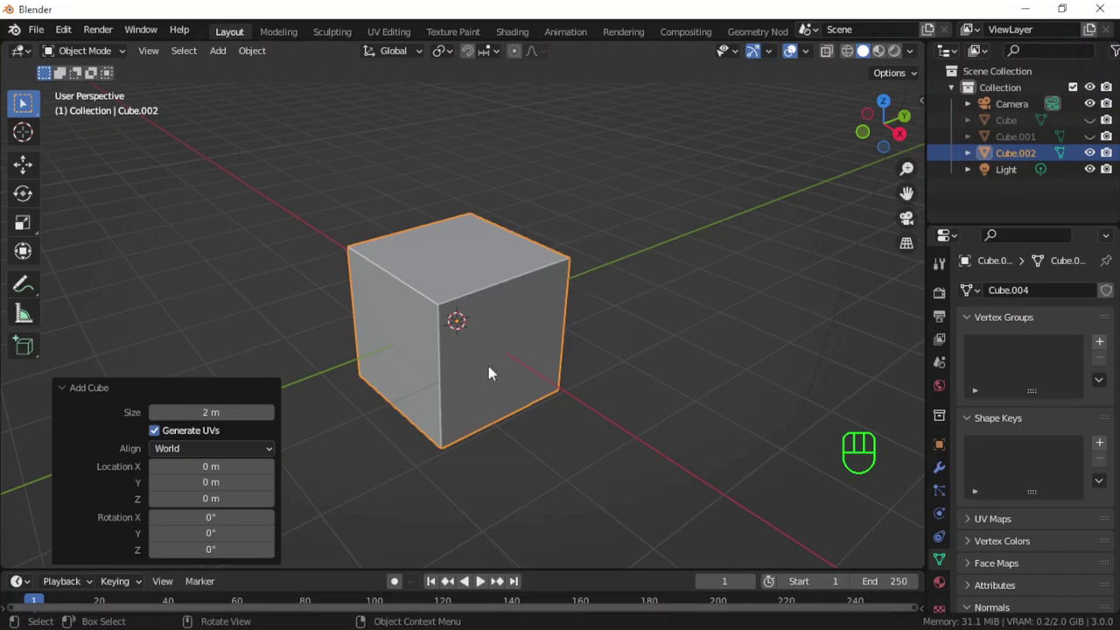
{"action": "key", "text": "Tab"}
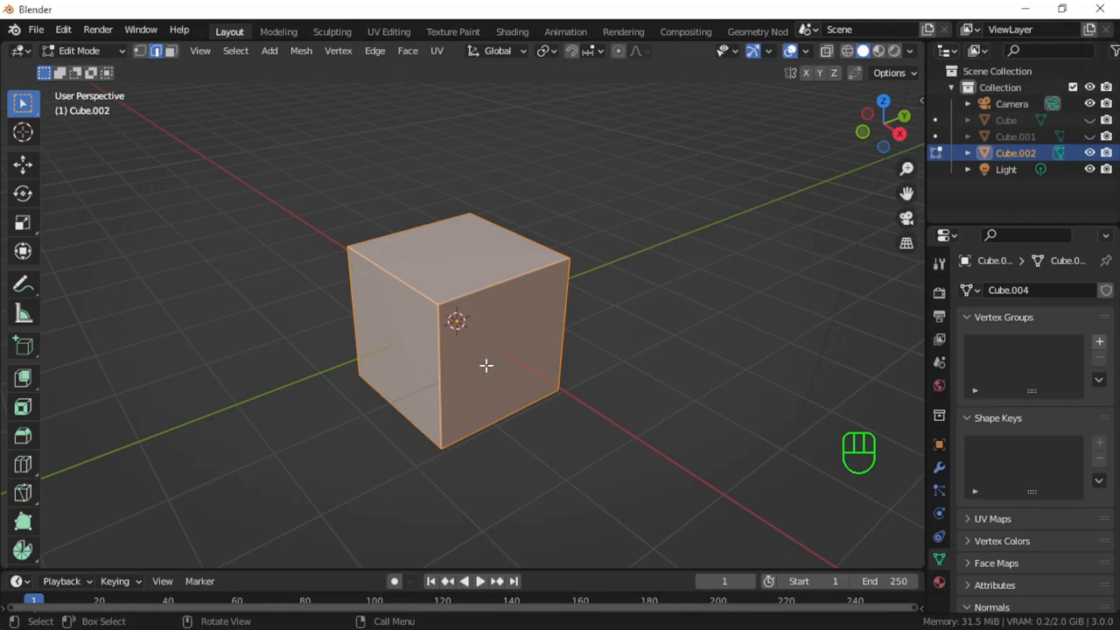
{"action": "mouse_move", "coordinate": [410, 304]}
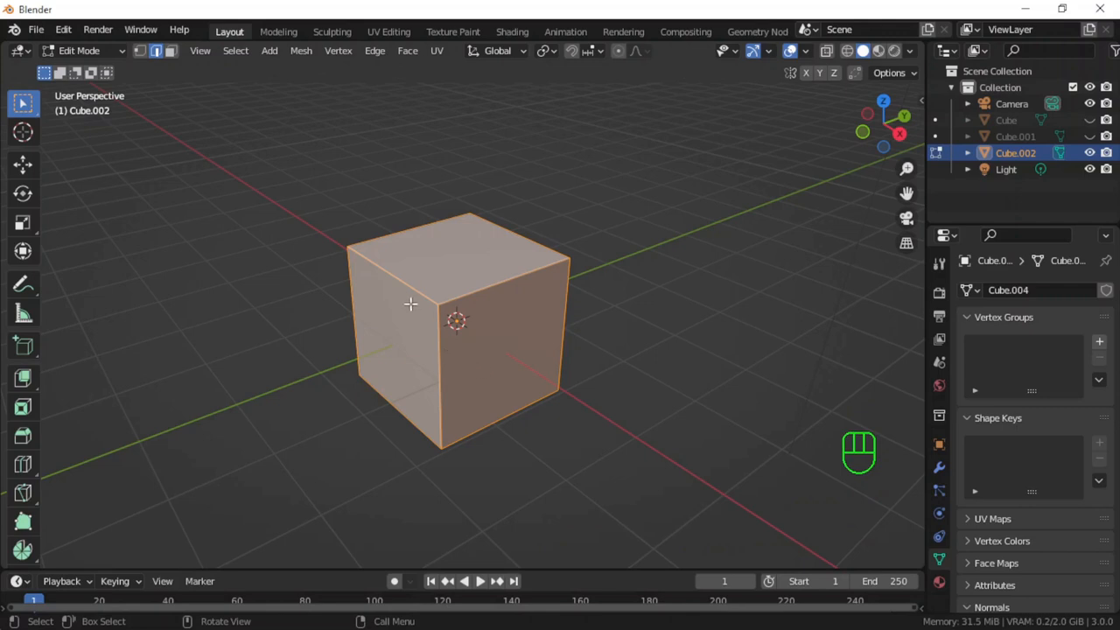
{"action": "mouse_move", "coordinate": [411, 285]}
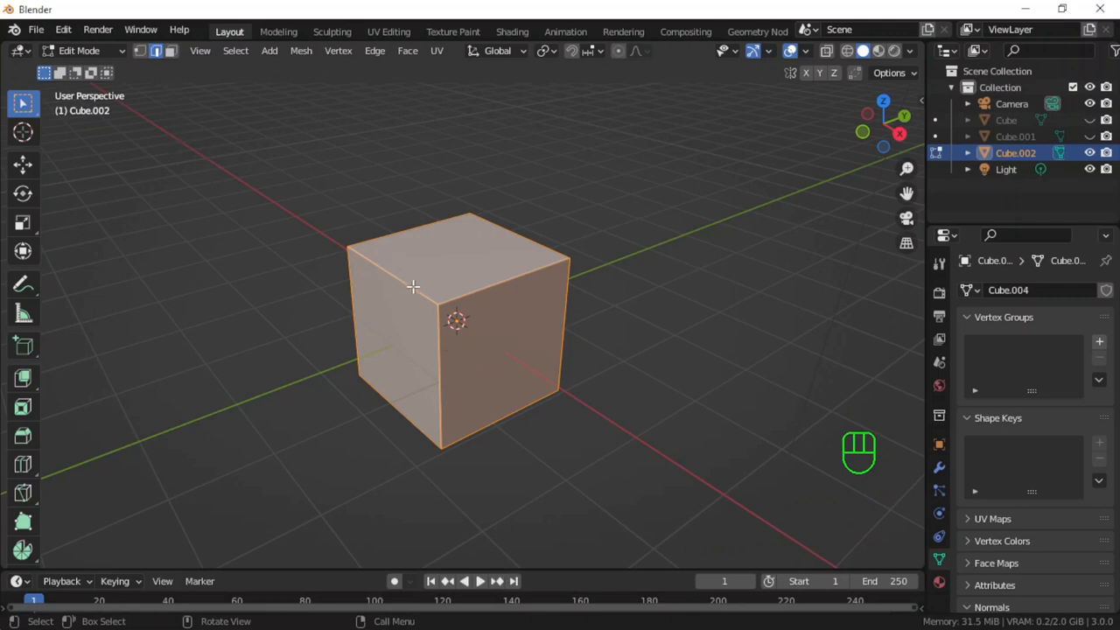
Bevel the third cube's top edge with a 1 m width and 2 segments.
{"action": "left_click", "coordinate": [554, 363]}
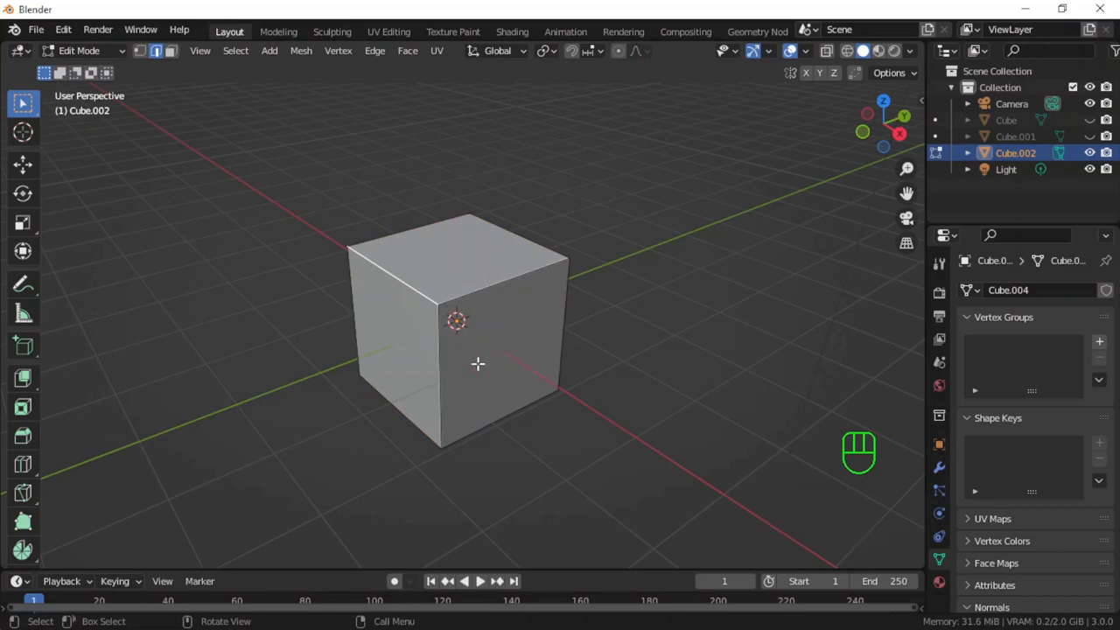
{"action": "key", "text": "Ctrl+B"}
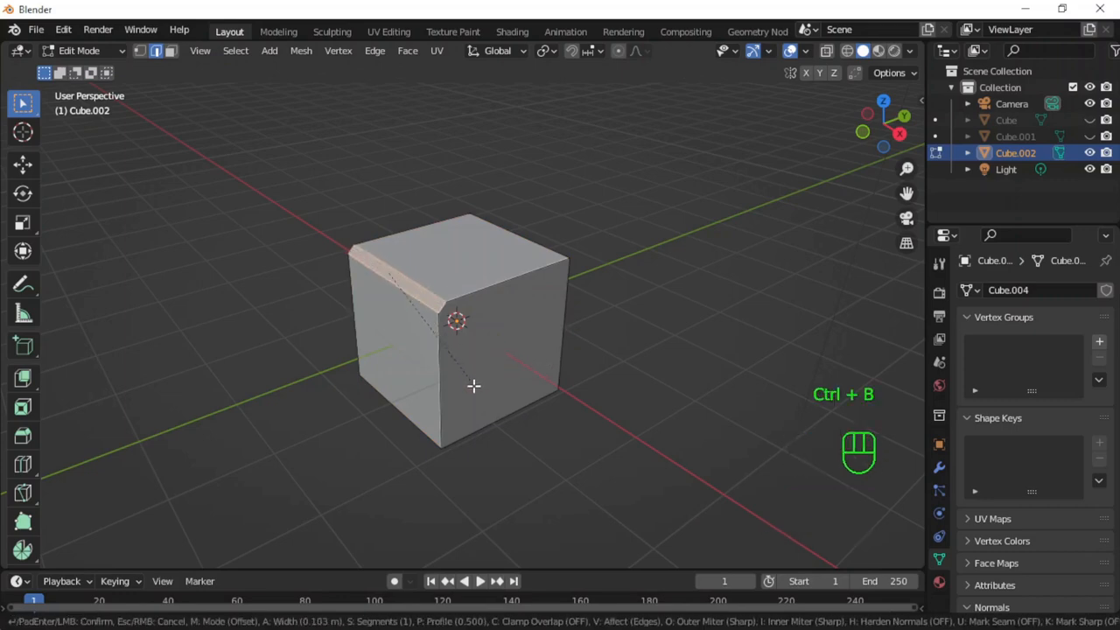
{"action": "left_click", "coordinate": [475, 386]}
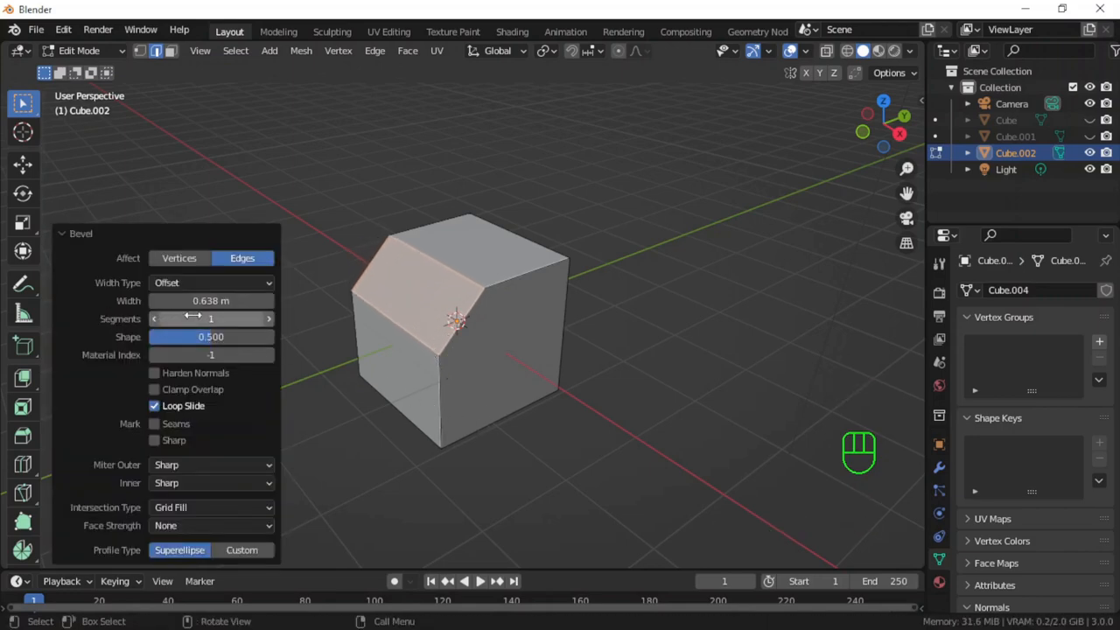
{"action": "double_click", "coordinate": [210, 300]}
{"action": "type", "text": "1"}
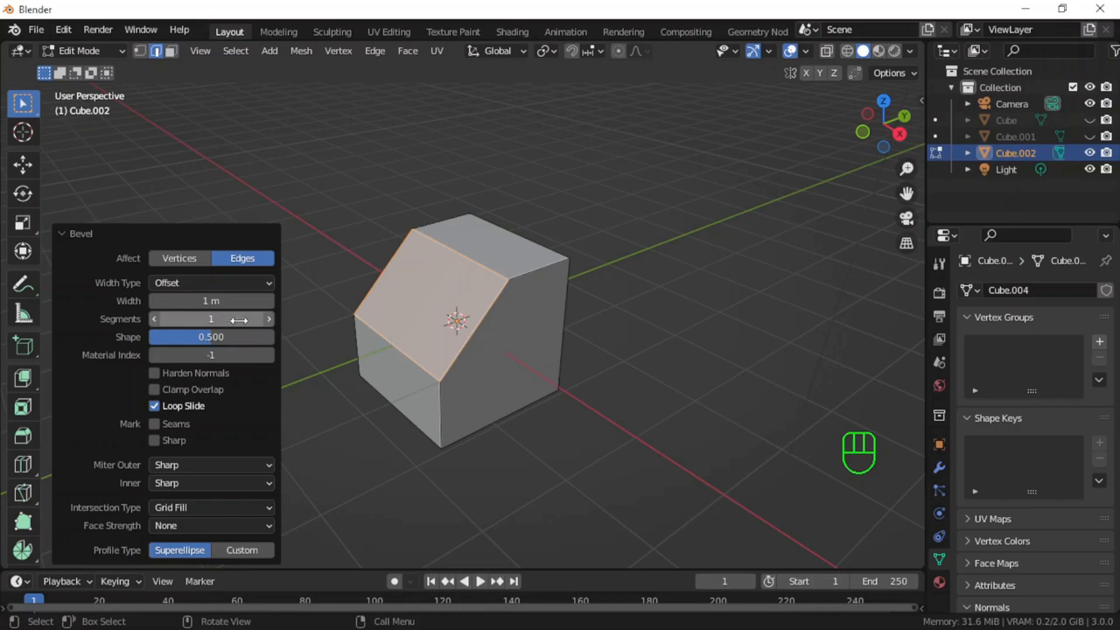
{"action": "mouse_move", "coordinate": [270, 319]}
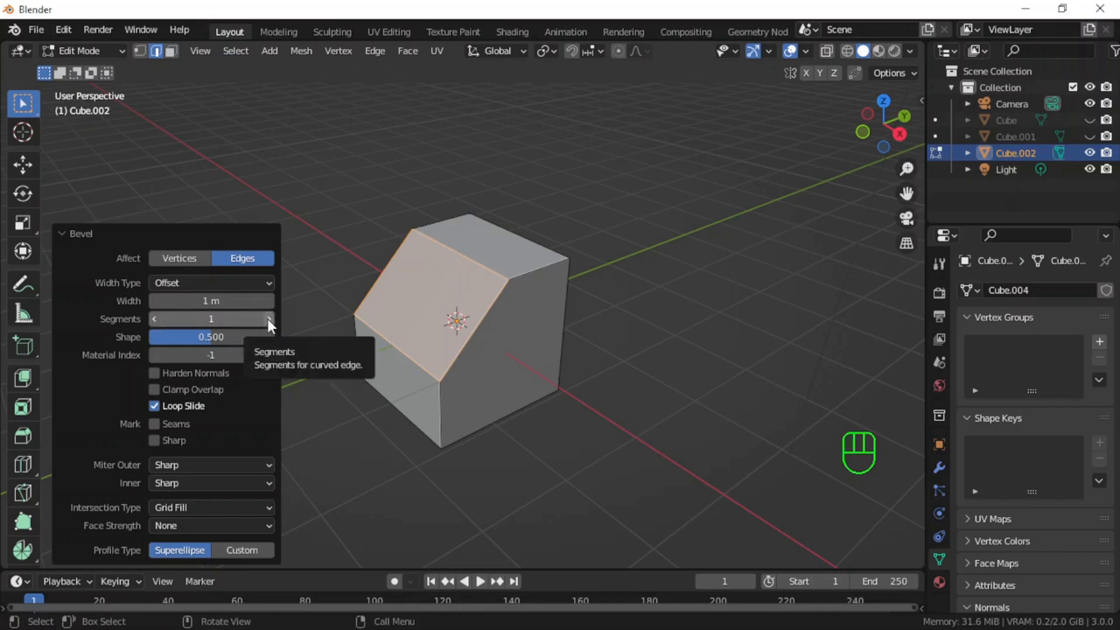
{"action": "left_click", "coordinate": [269, 319]}
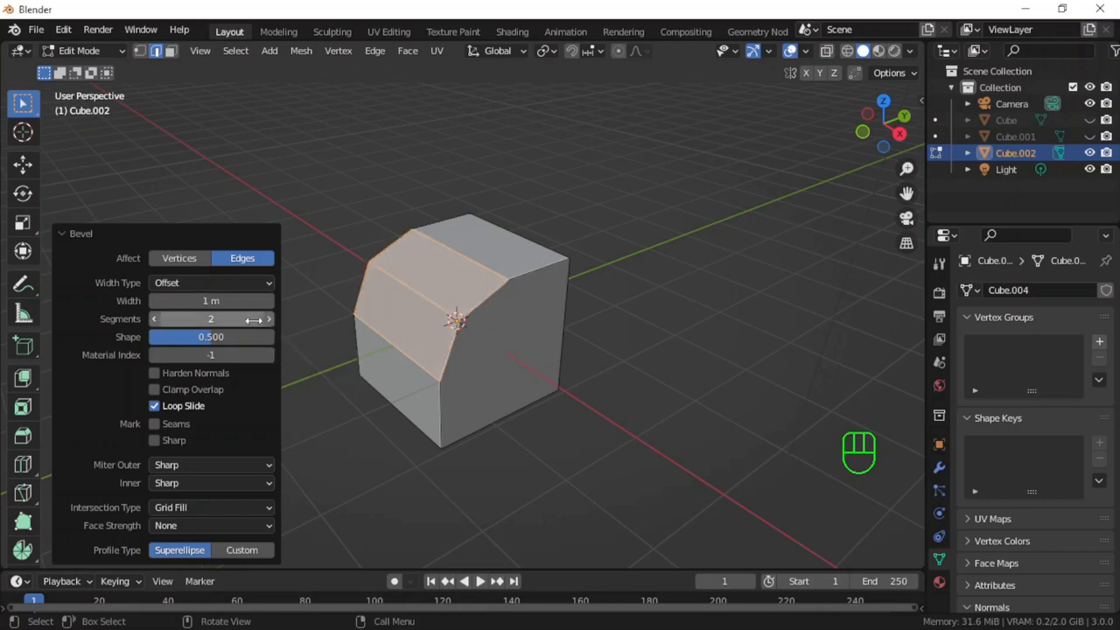
{"action": "mouse_move", "coordinate": [211, 354]}
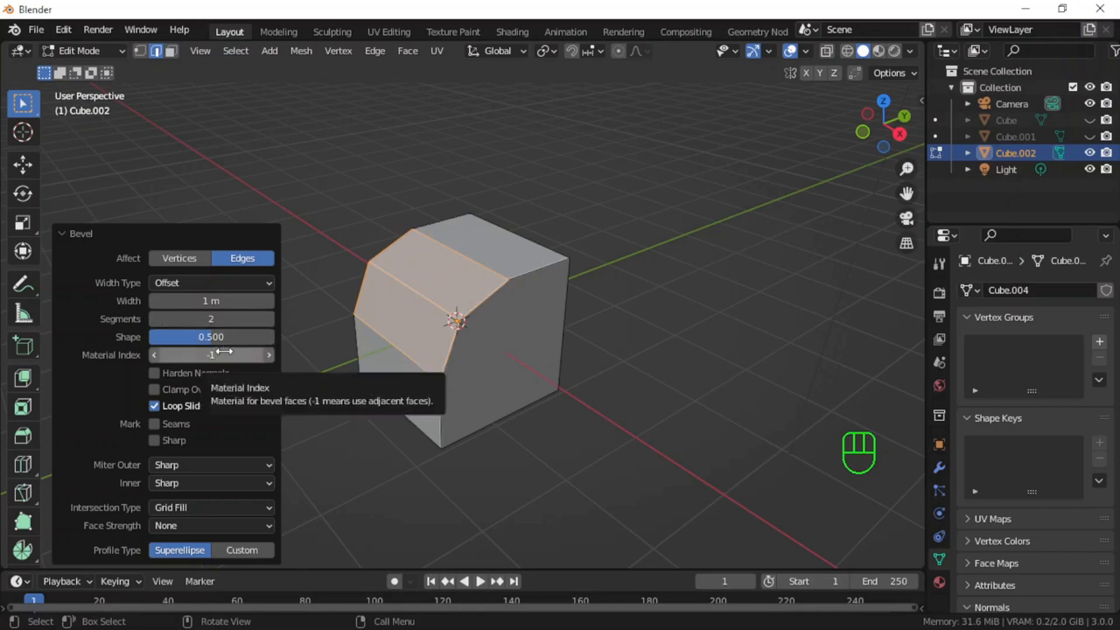
{"action": "mouse_move", "coordinate": [243, 476]}
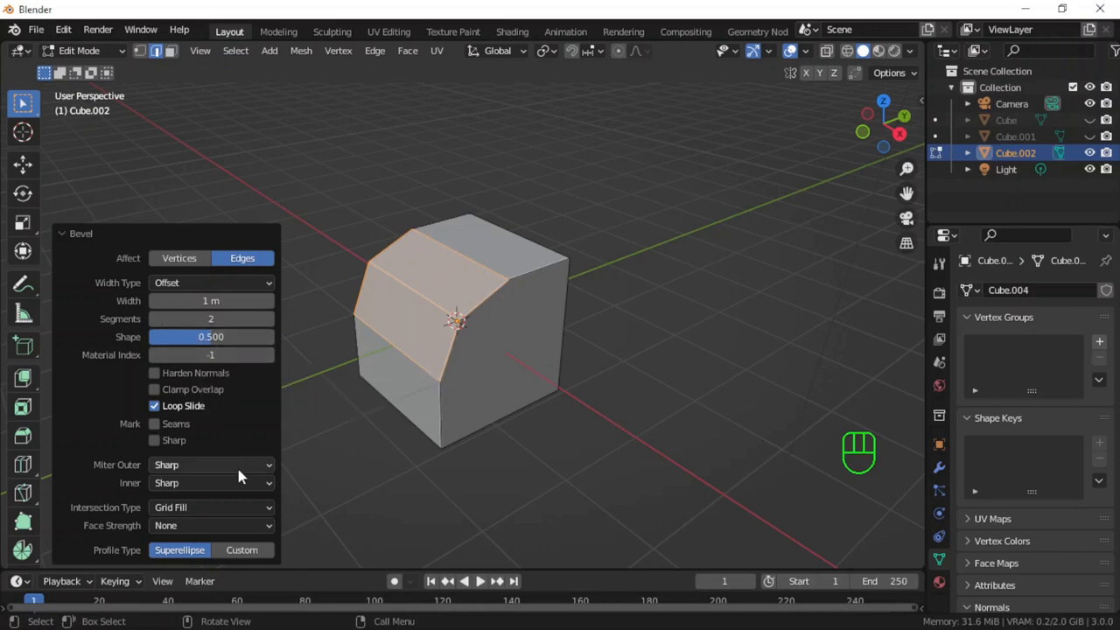
Apply the custom Steps preset profile to the bevel and return to Object Mode.
{"action": "left_click", "coordinate": [242, 549]}
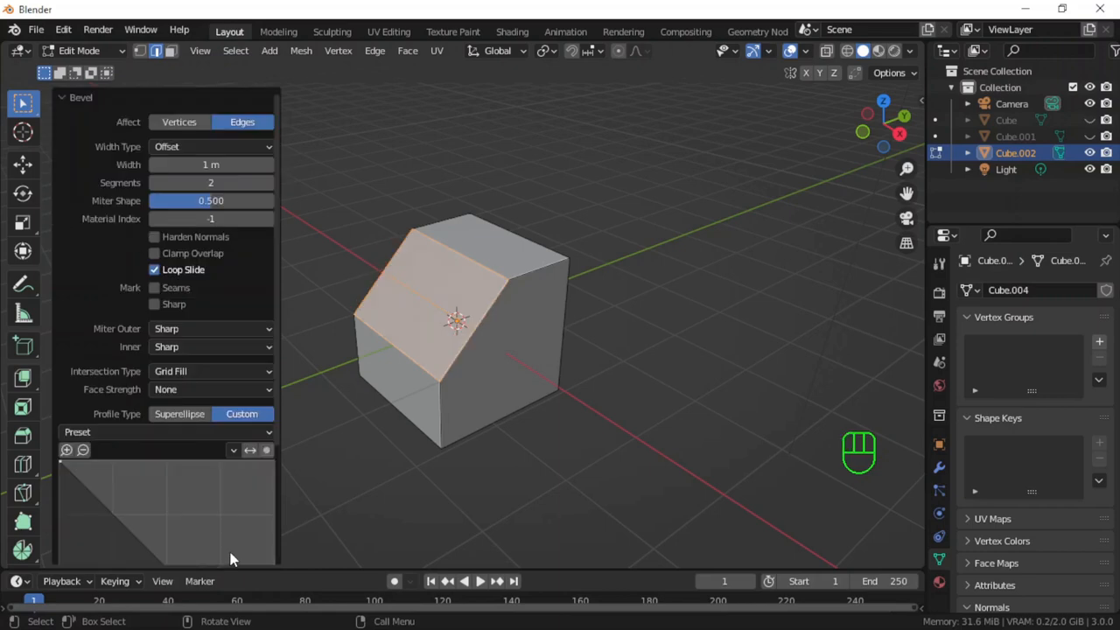
{"action": "mouse_move", "coordinate": [192, 435]}
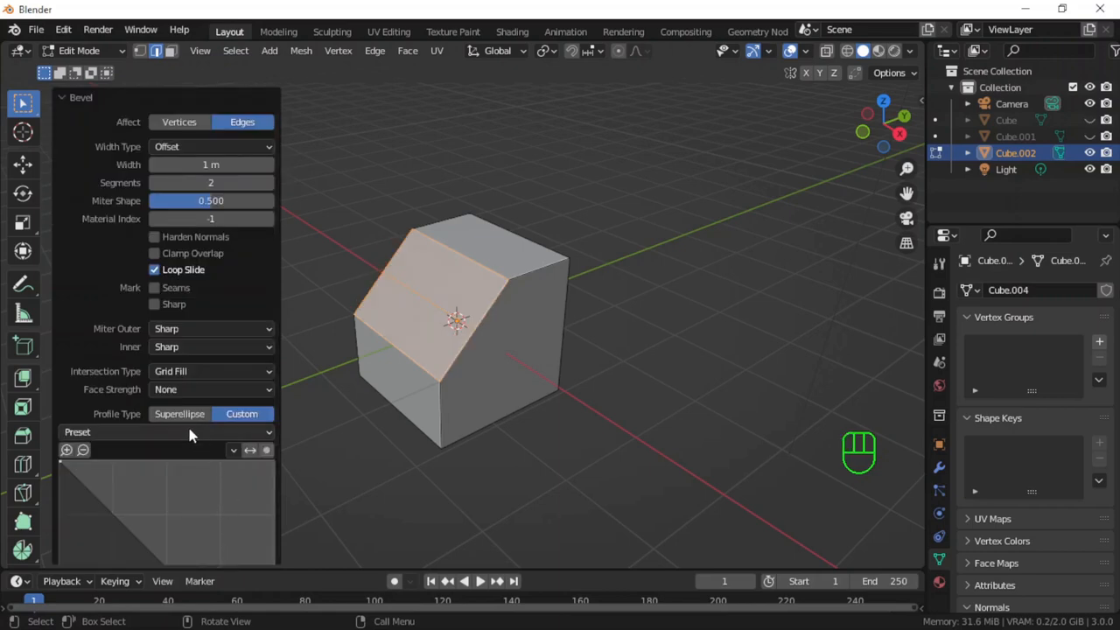
{"action": "left_click", "coordinate": [166, 431]}
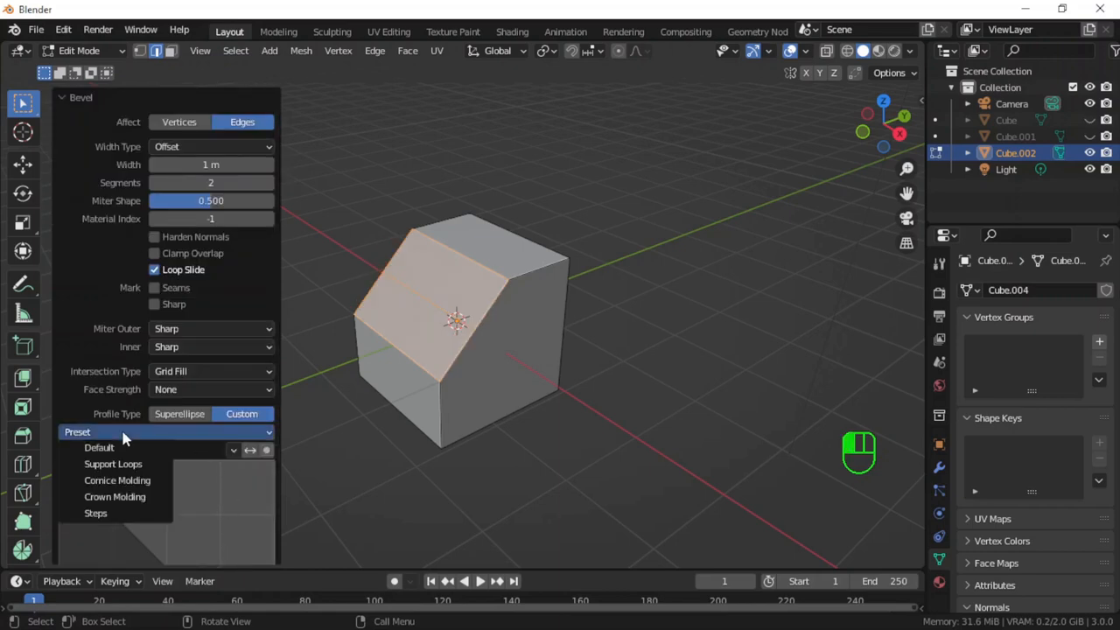
{"action": "mouse_move", "coordinate": [107, 514]}
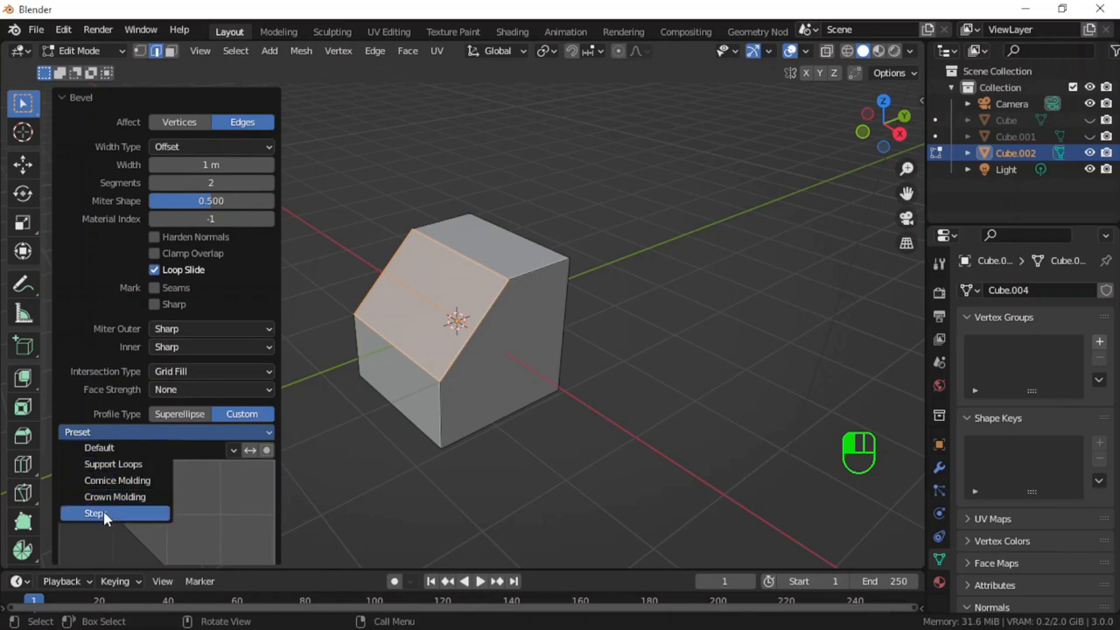
{"action": "left_click", "coordinate": [95, 513]}
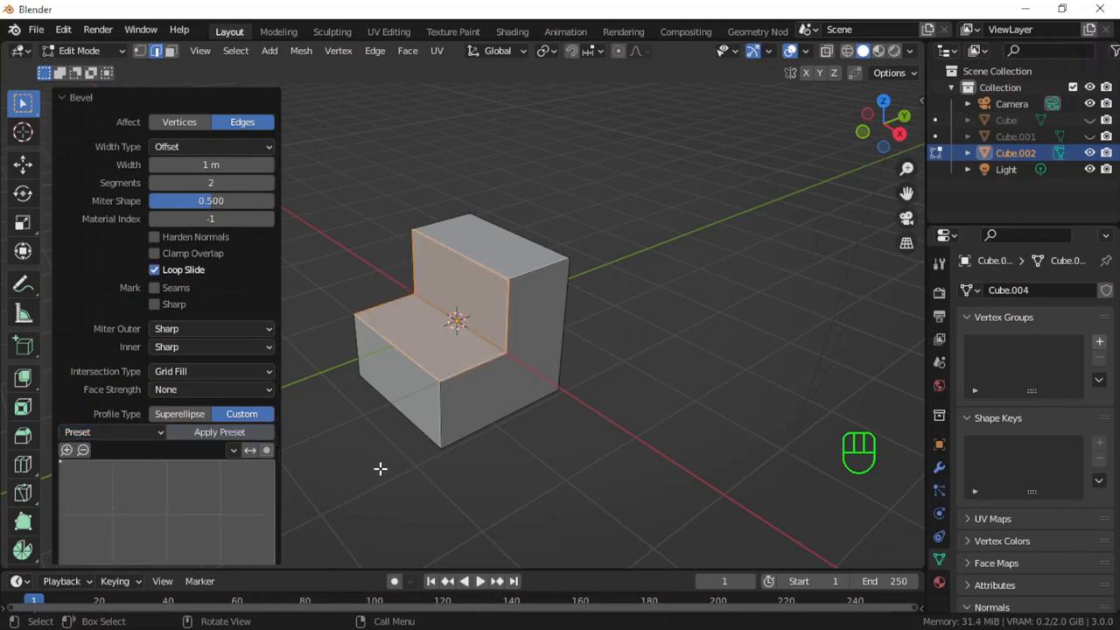
{"action": "left_click", "coordinate": [559, 421]}
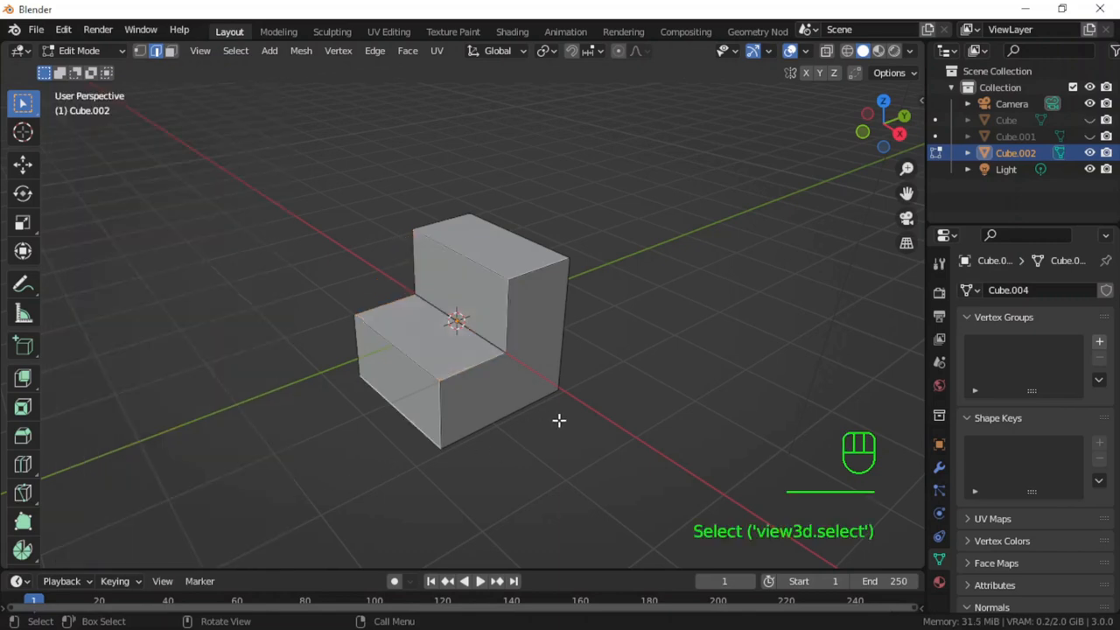
{"action": "key", "text": "Tab"}
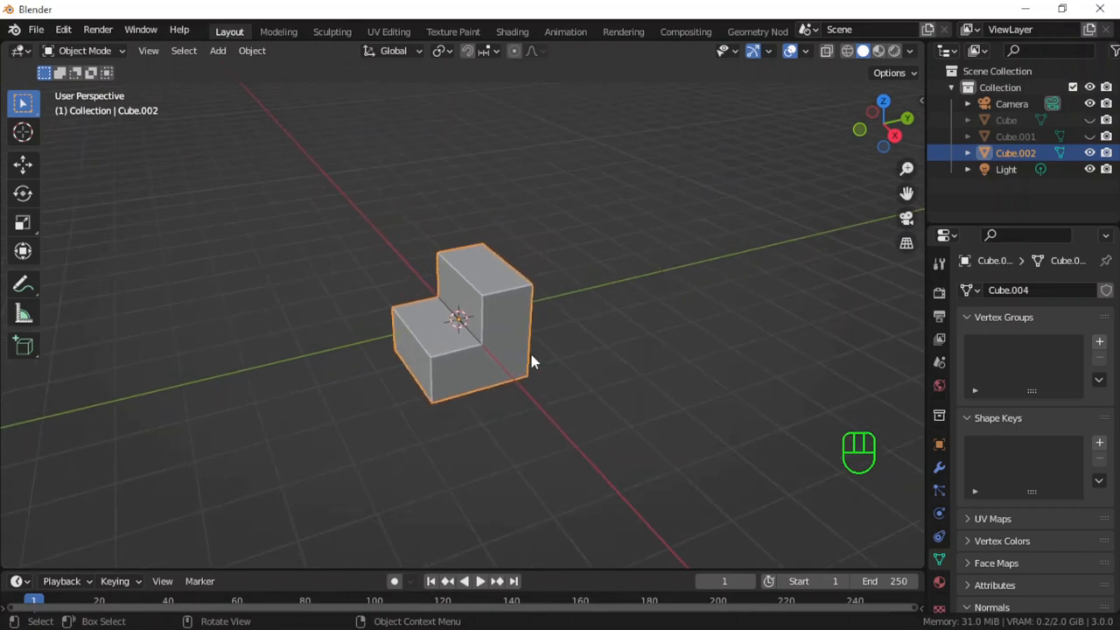
{"action": "key", "text": "alt+h"}
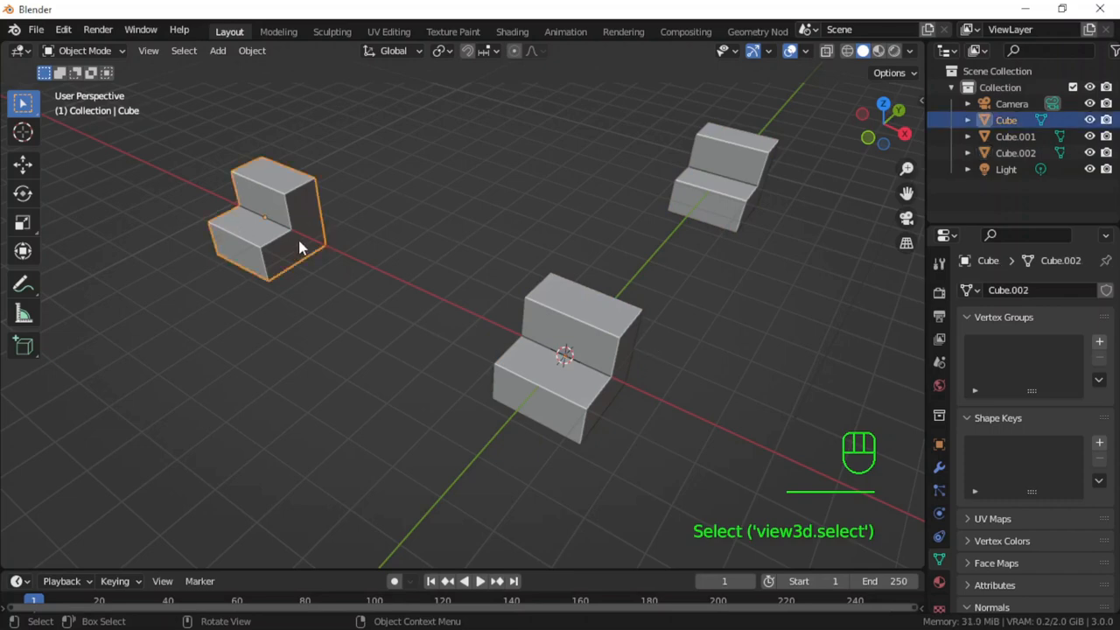
{"action": "key", "text": "Tab"}
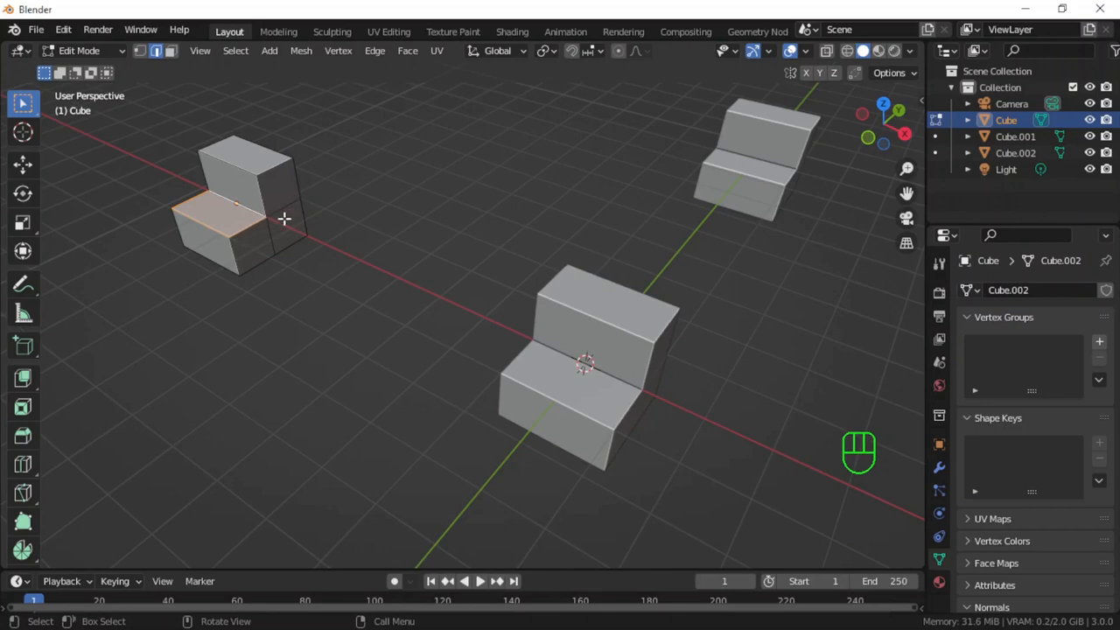
{"action": "mouse_move", "coordinate": [292, 190]}
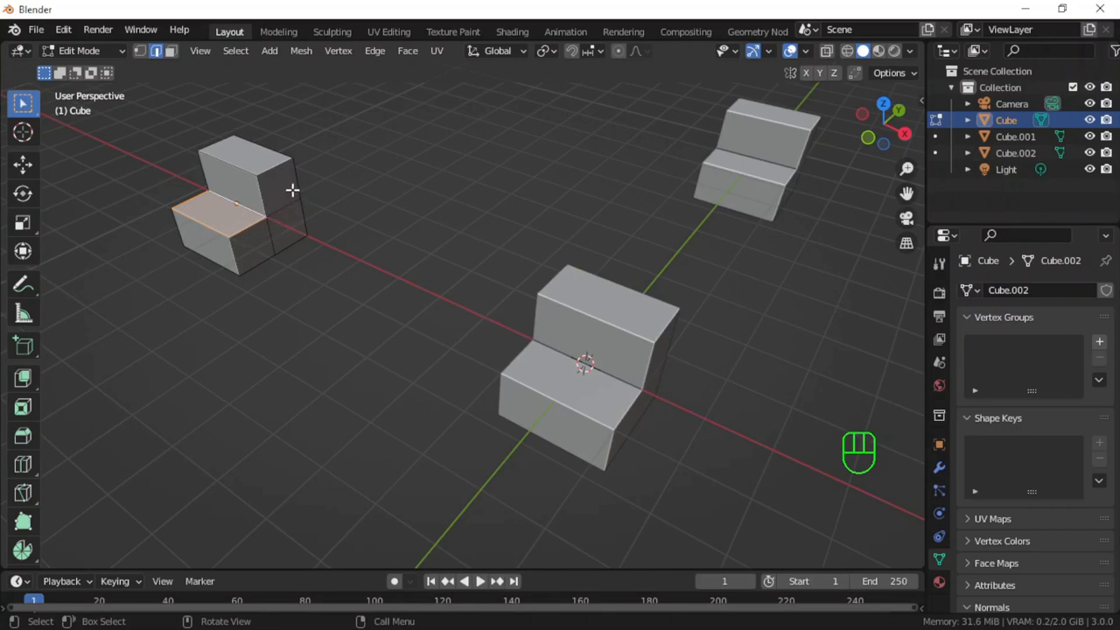
{"action": "mouse_move", "coordinate": [281, 215]}
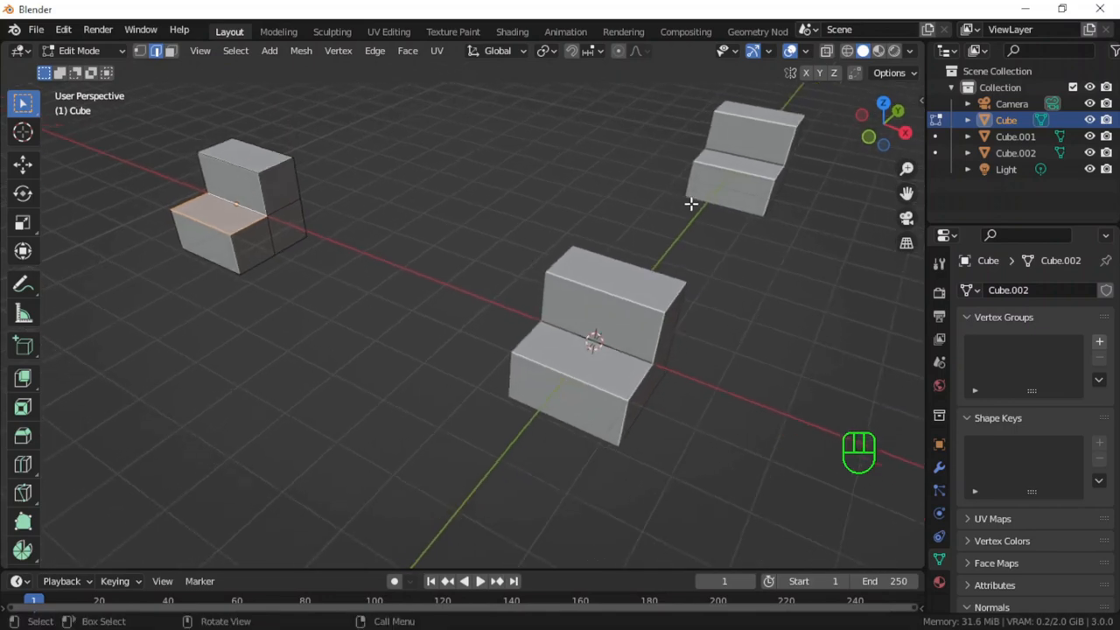
{"action": "key", "text": "Tab"}
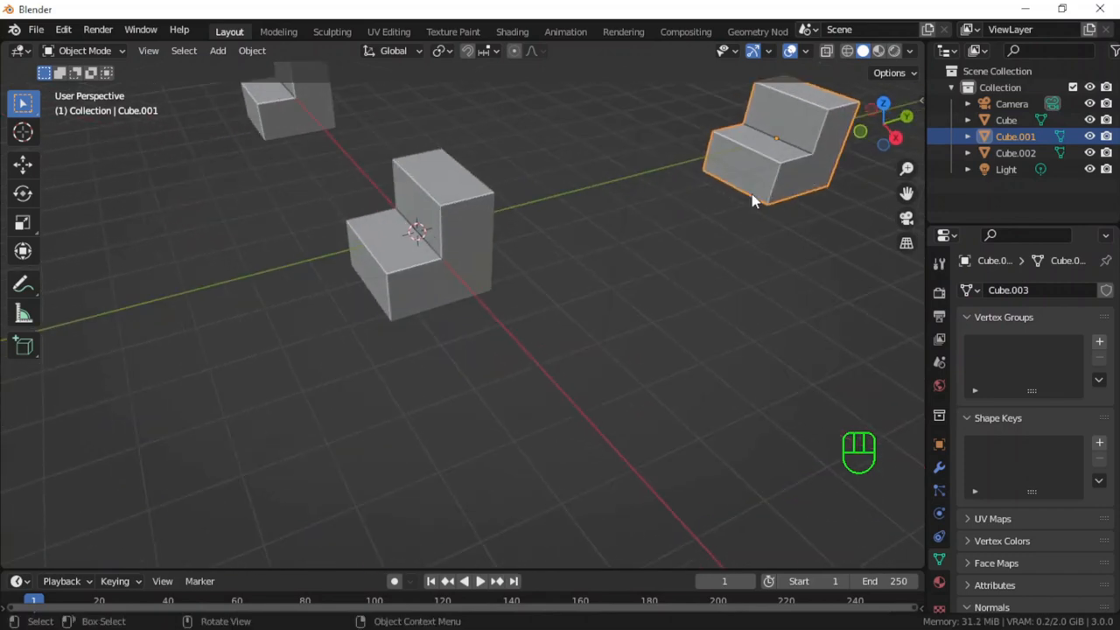
{"action": "key", "text": "Tab"}
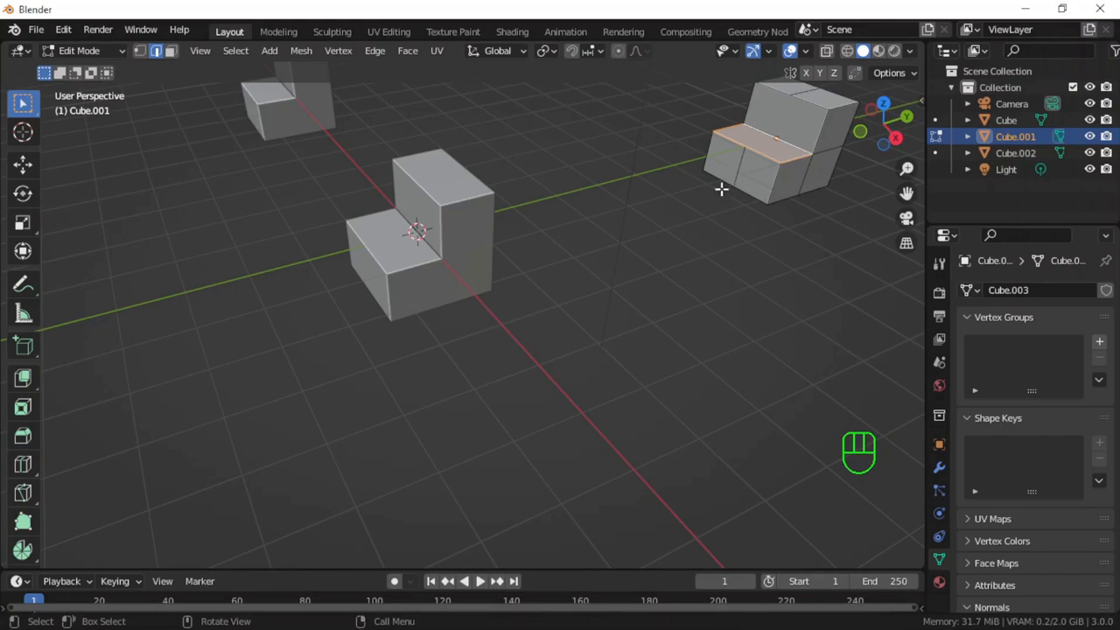
{"action": "key", "text": "Tab"}
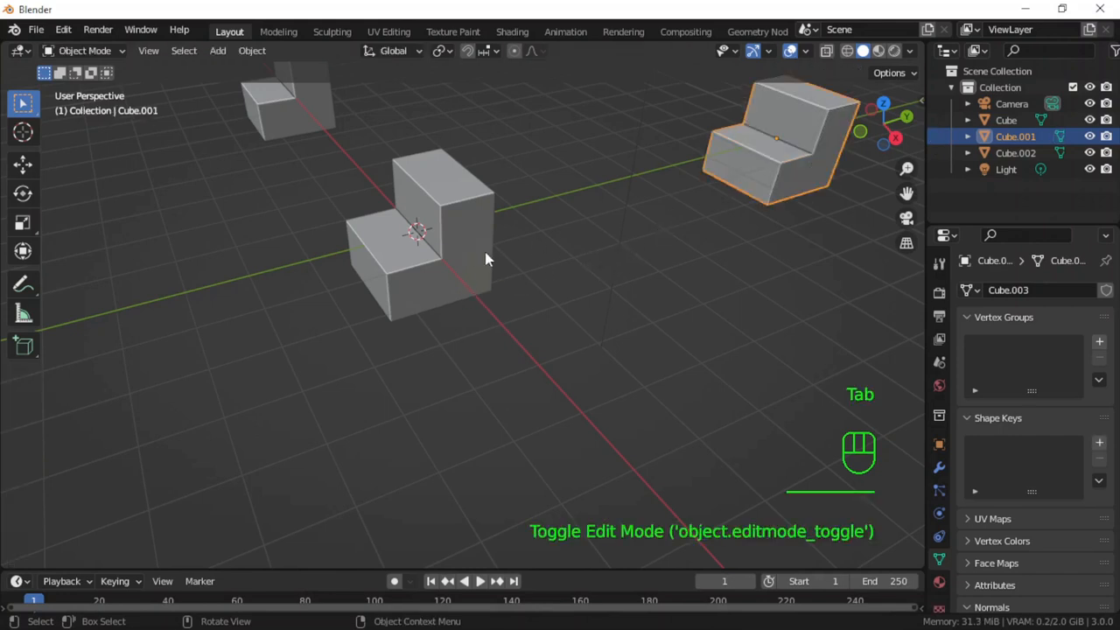
{"action": "key", "text": "Tab"}
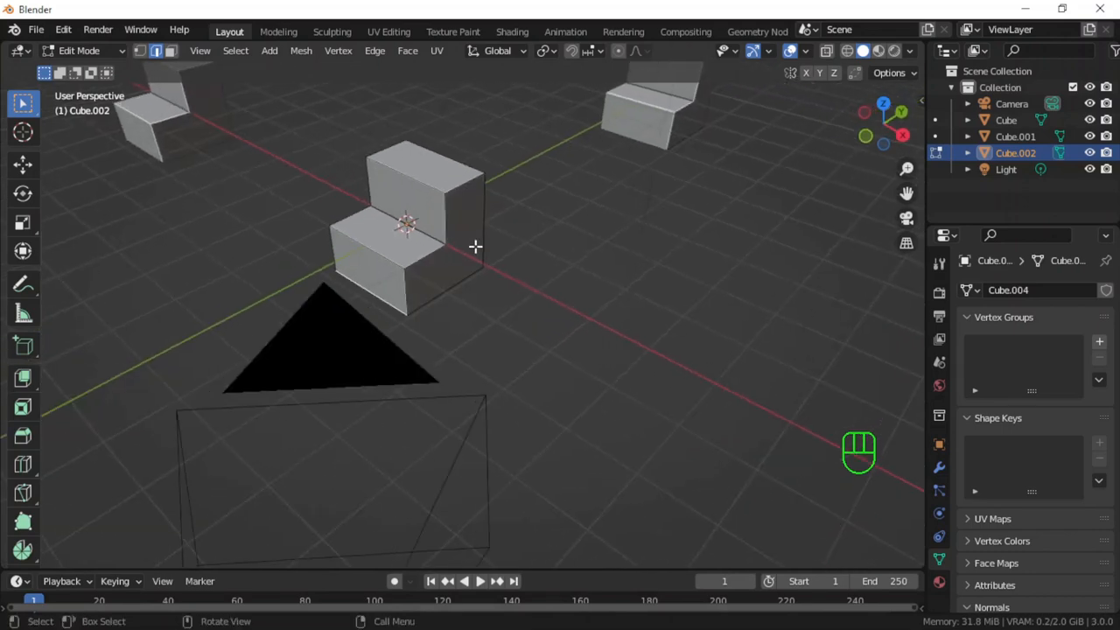
{"action": "left_click_drag", "start_coordinate": [472, 248], "coordinate": [469, 248]}
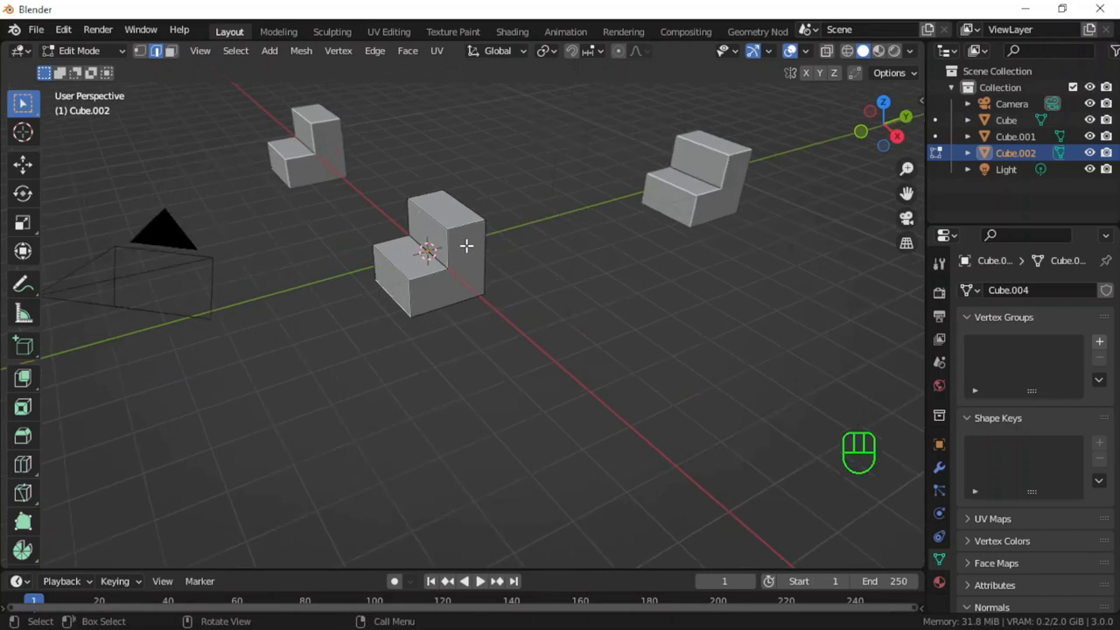
{"action": "mouse_move", "coordinate": [471, 253]}
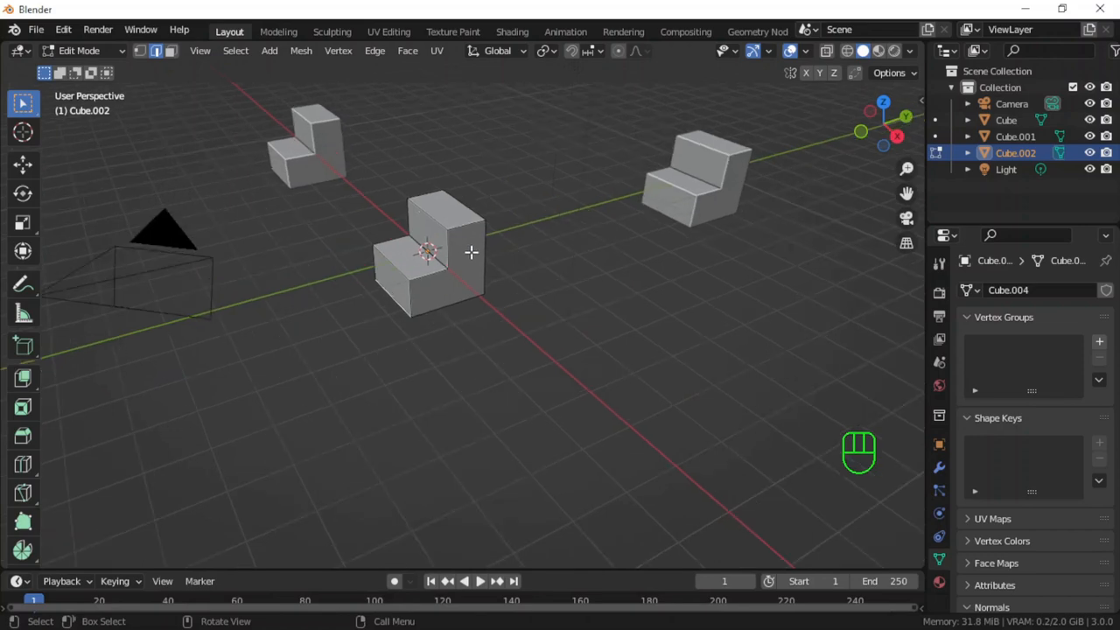
{"action": "mouse_move", "coordinate": [515, 272]}
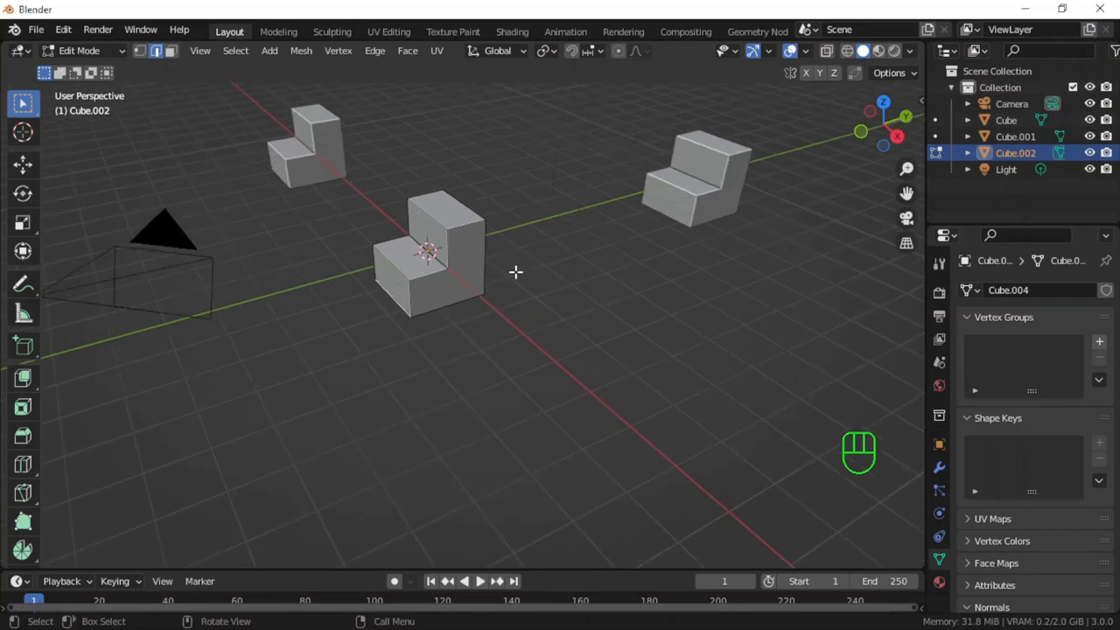
{"action": "left_click_drag", "start_coordinate": [516, 272], "coordinate": [587, 324]}
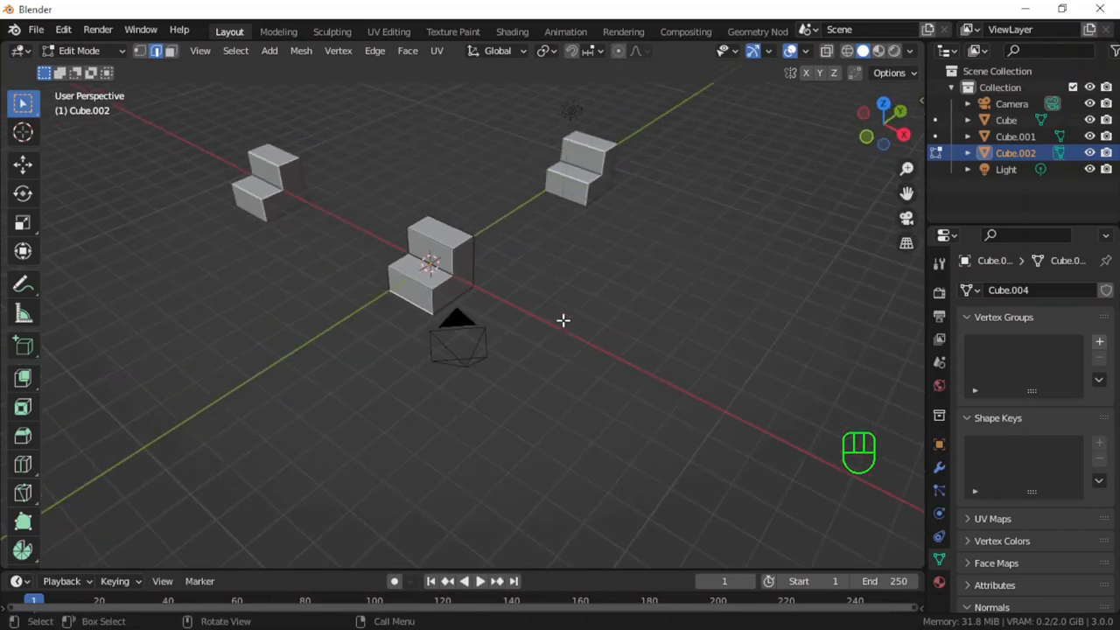
{"action": "key", "text": "Tab"}
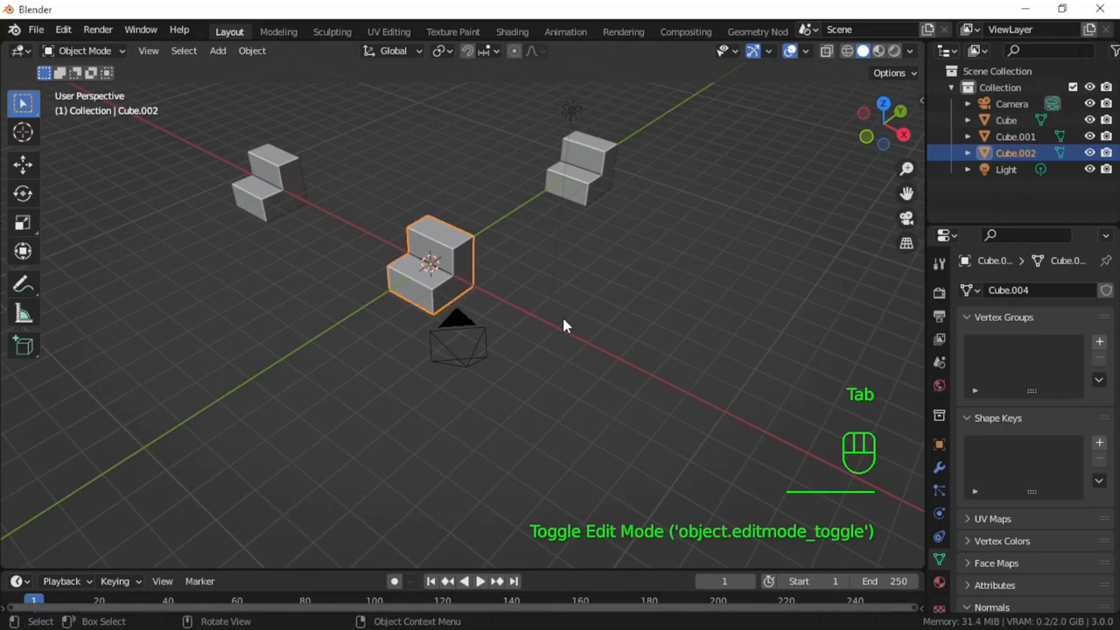